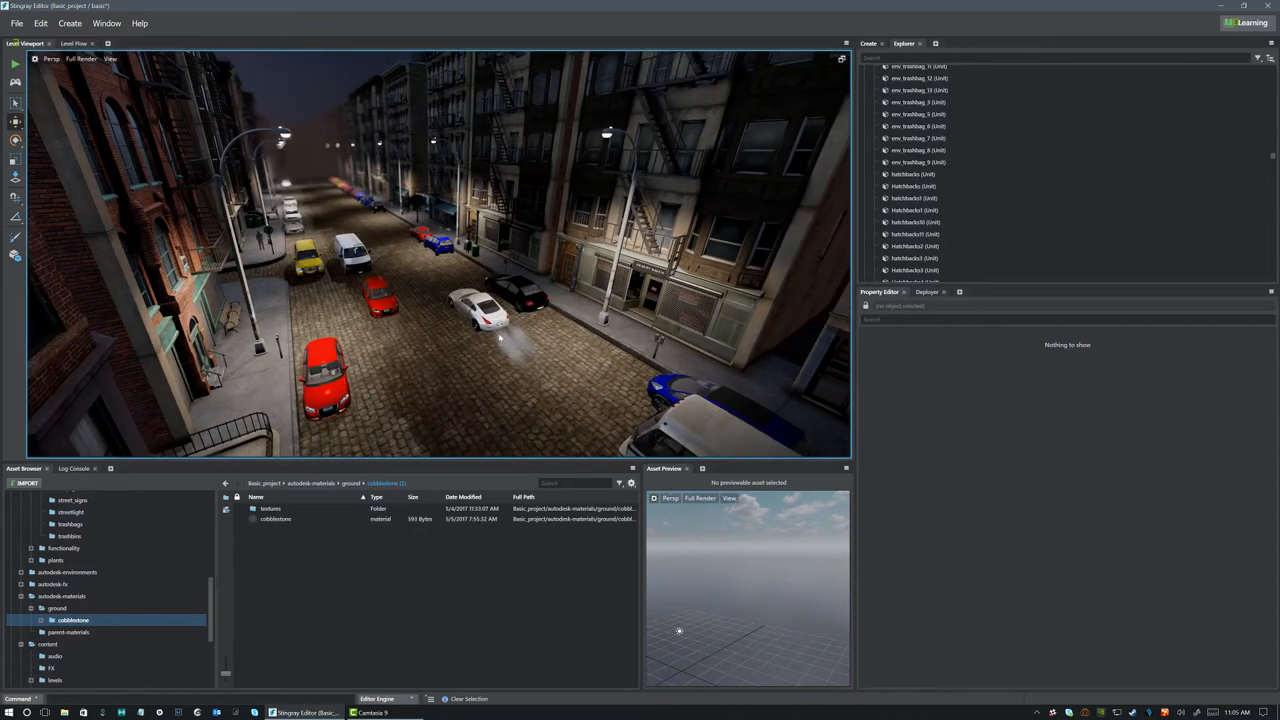
# Inspect a street piece and a parked car in the city demo before leaving the level.
pyautogui.click(400, 300)
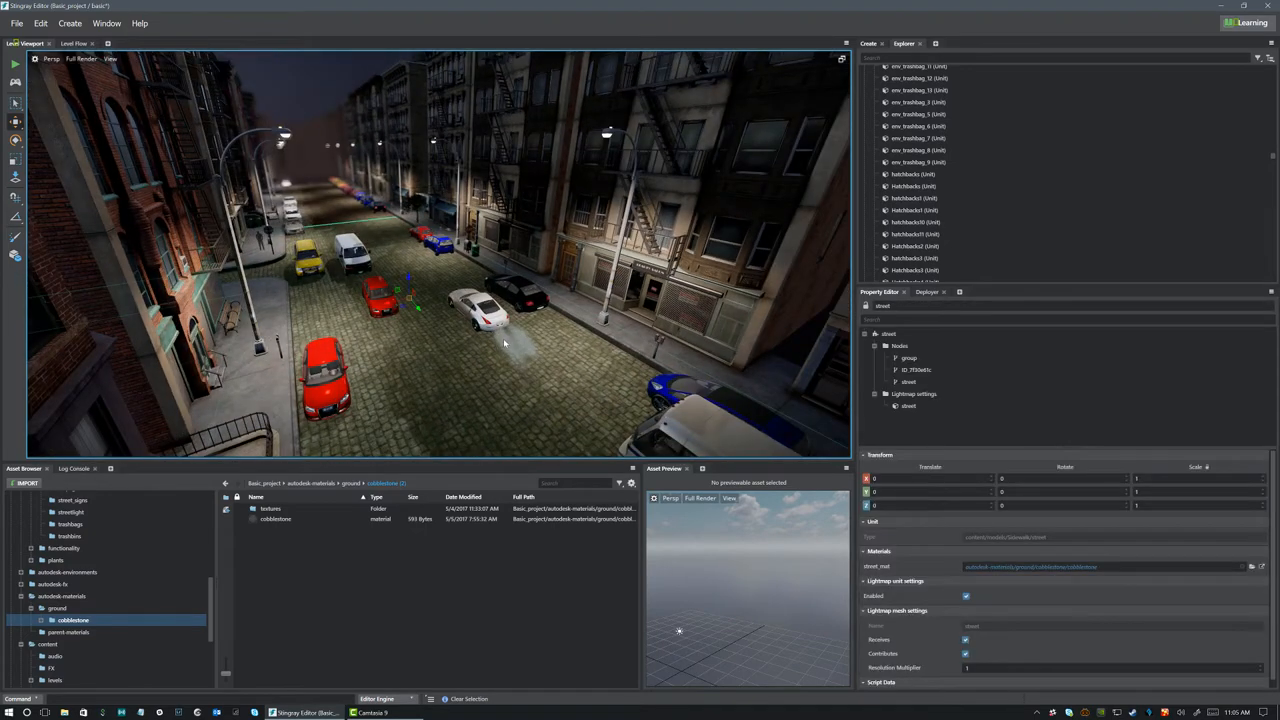
pyautogui.click(484, 300)
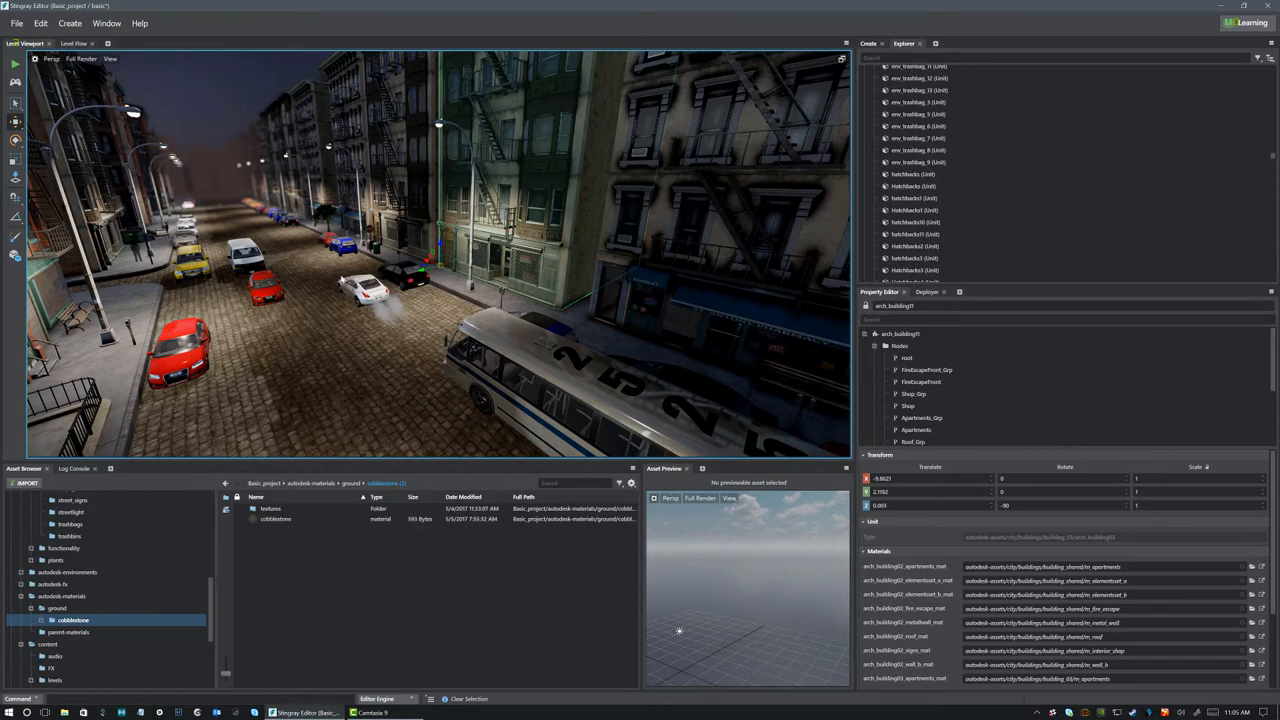
pyautogui.moveTo(320, 284)
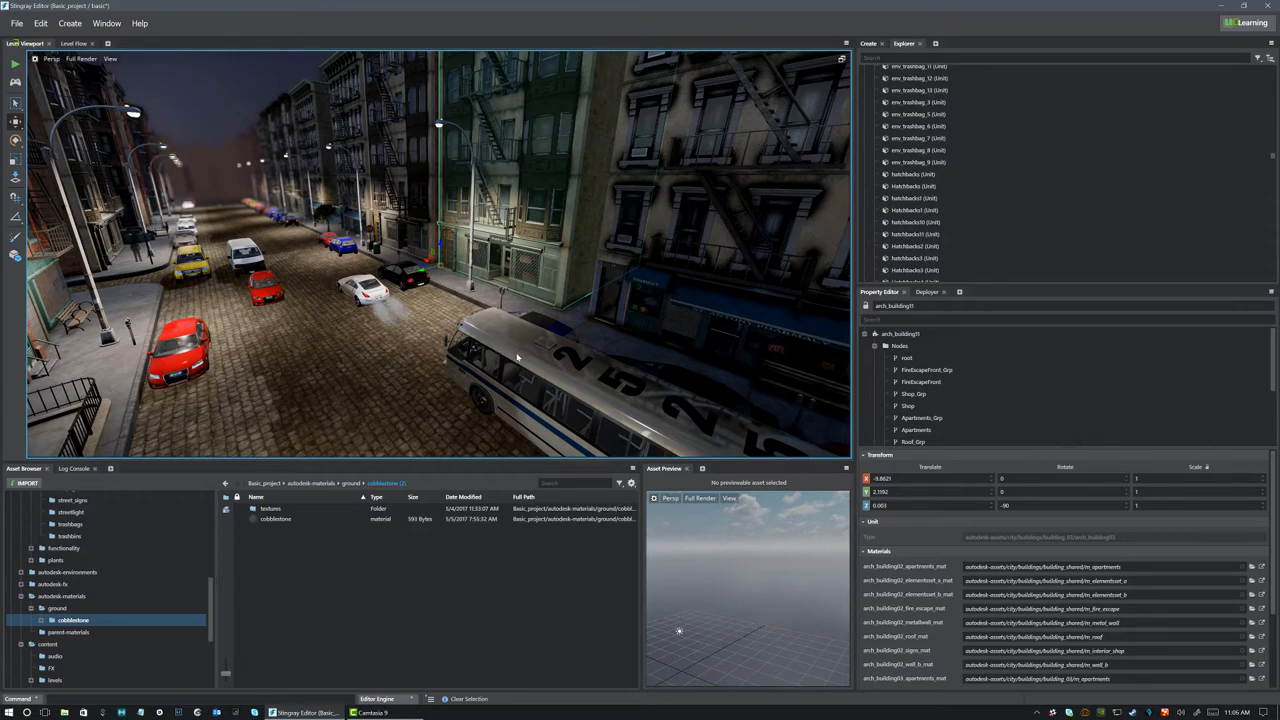
pyautogui.click(360, 284)
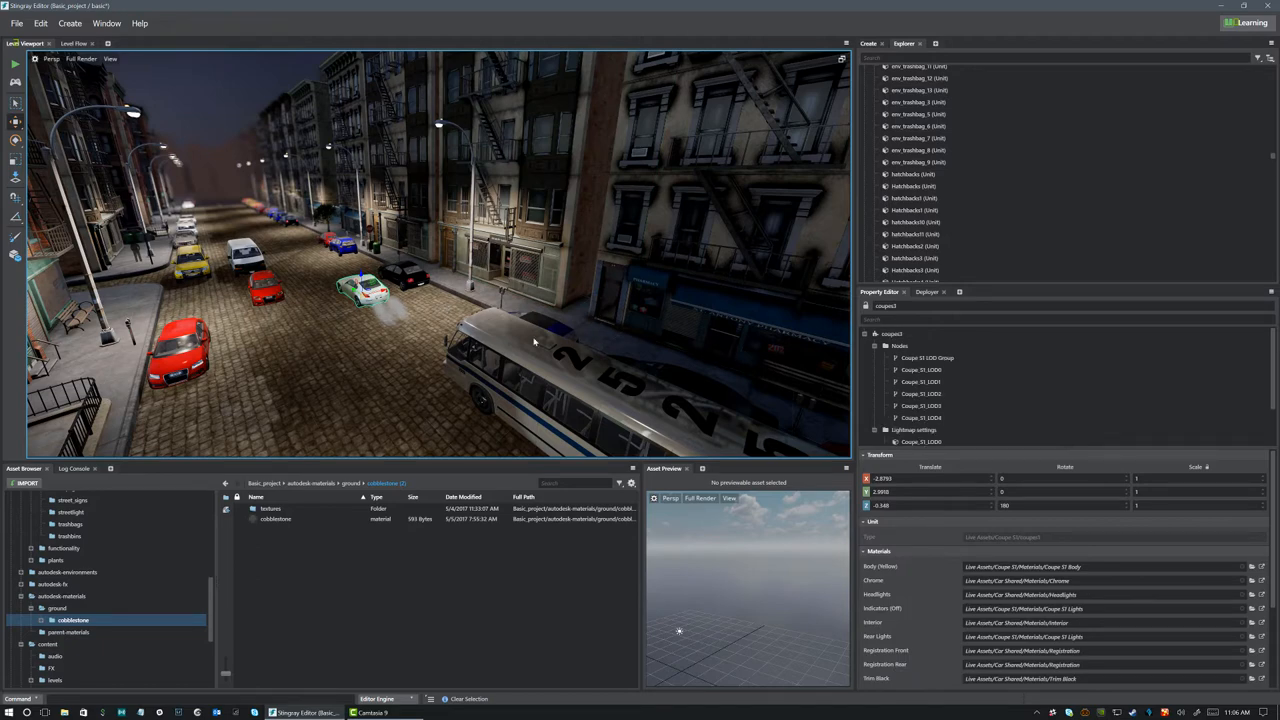
pyautogui.moveTo(510, 312)
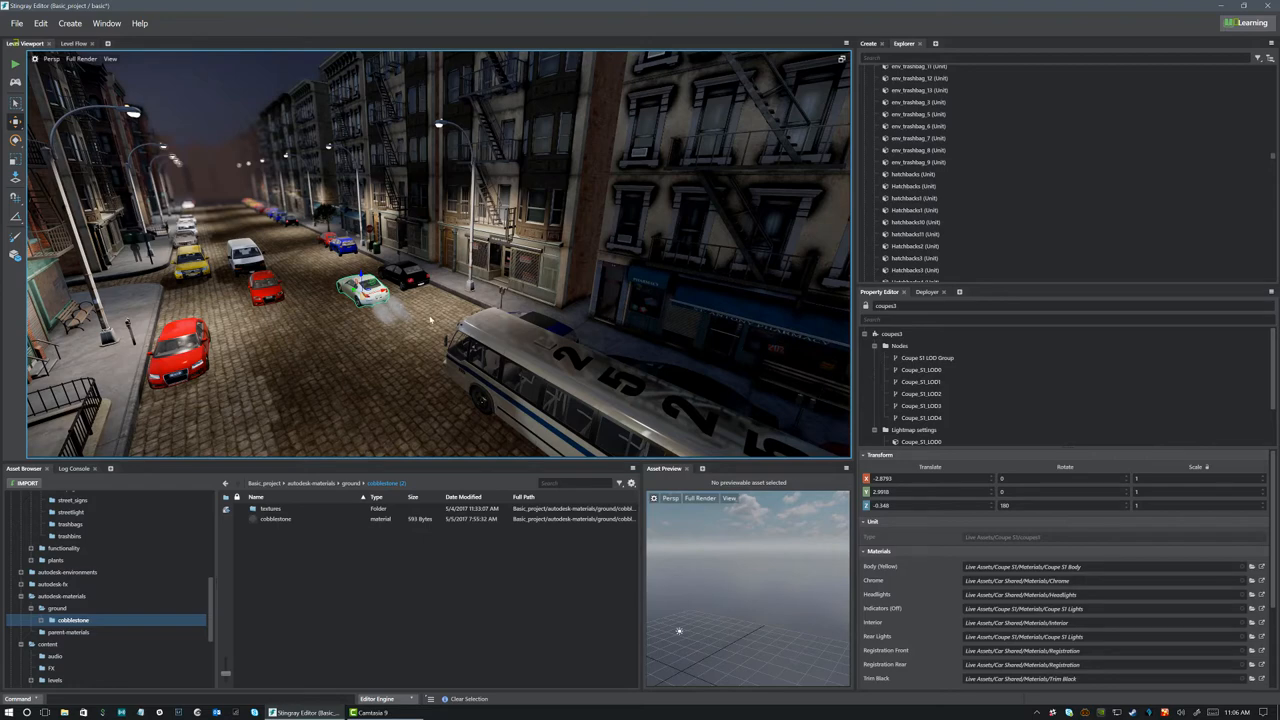
pyautogui.moveTo(330, 318)
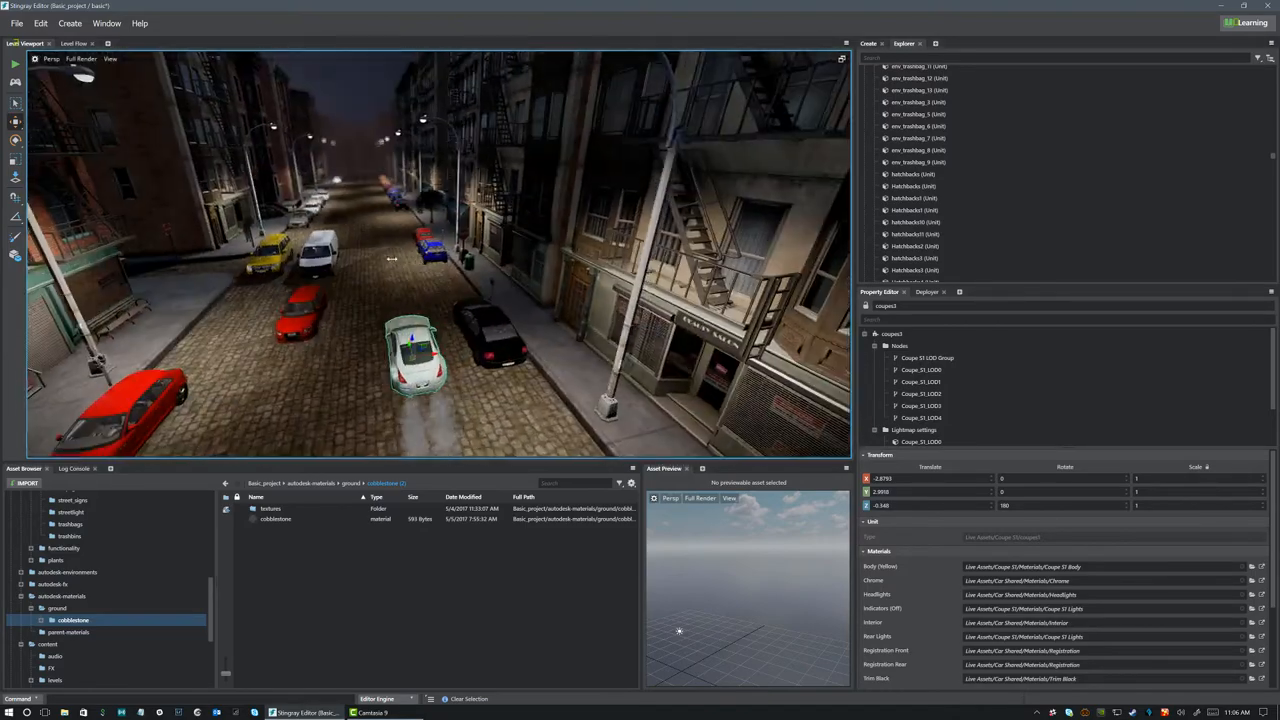
pyautogui.moveTo(390, 260); pyautogui.dragTo(600, 336)
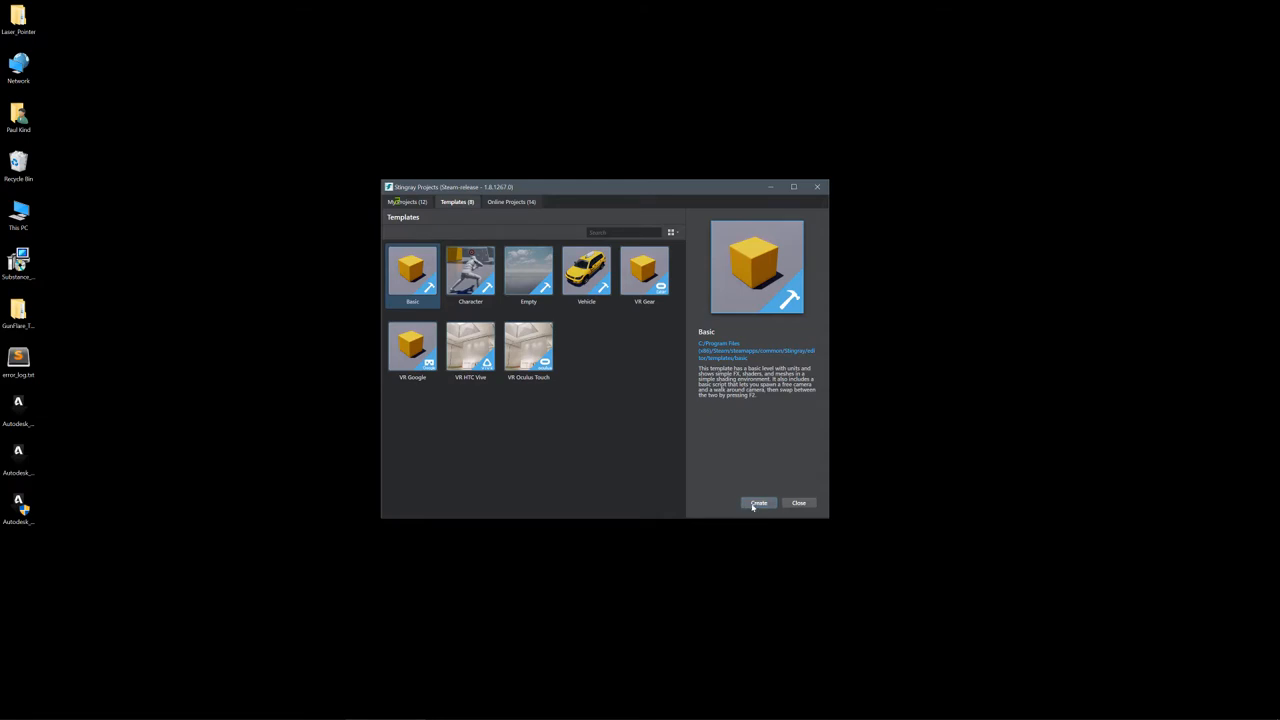
# Start a Basic-template project and name it asset_download_tutorial.
pyautogui.click(760, 504)
pyautogui.write('asset_downlo')
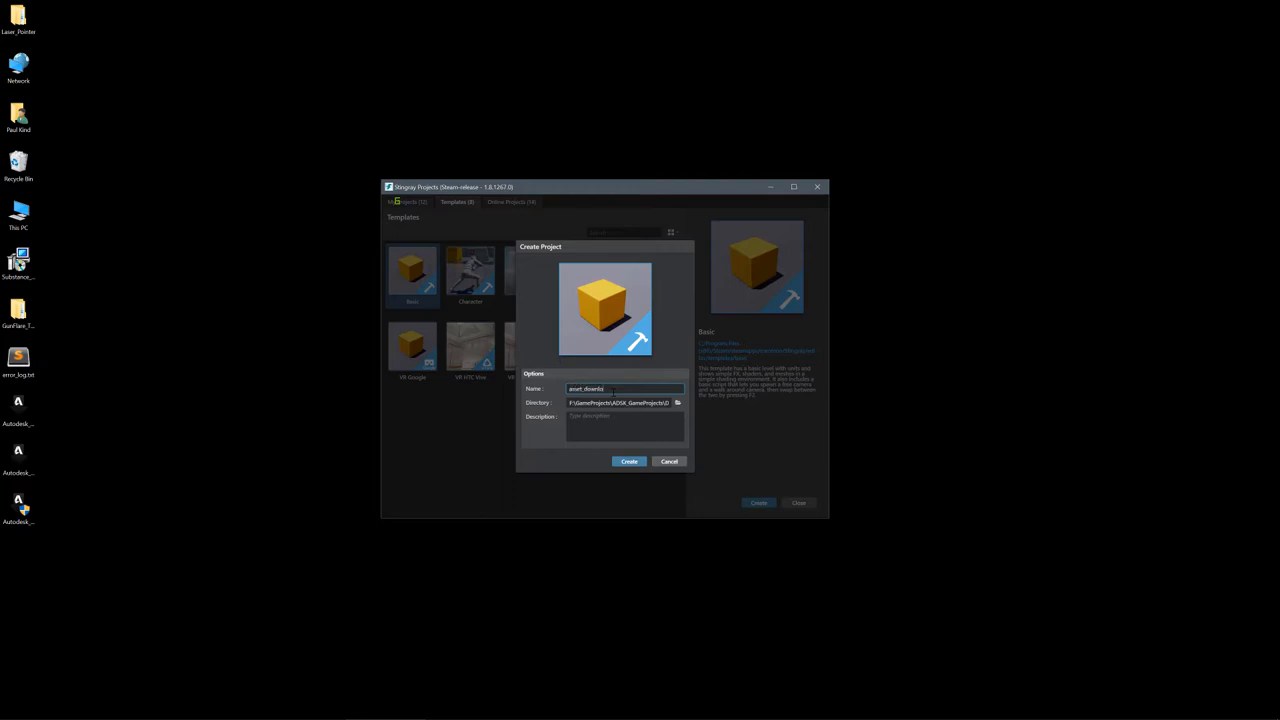
pyautogui.write('ad')
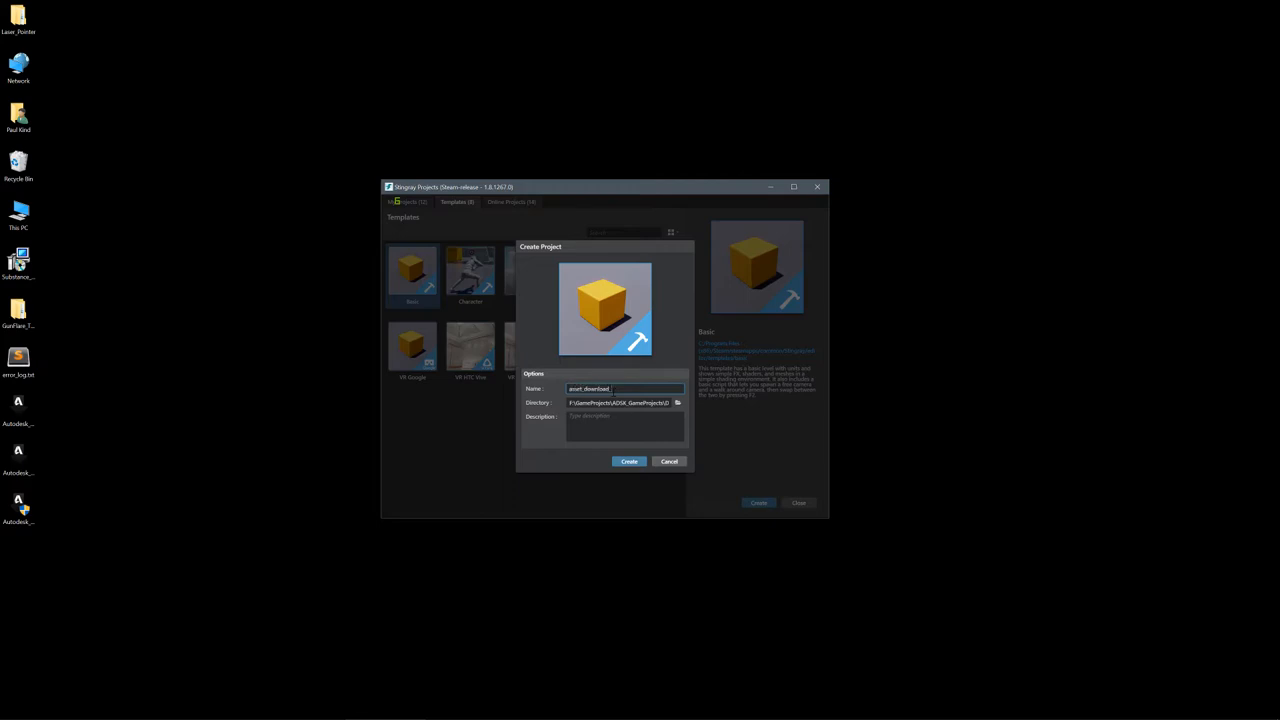
pyautogui.write('_1')
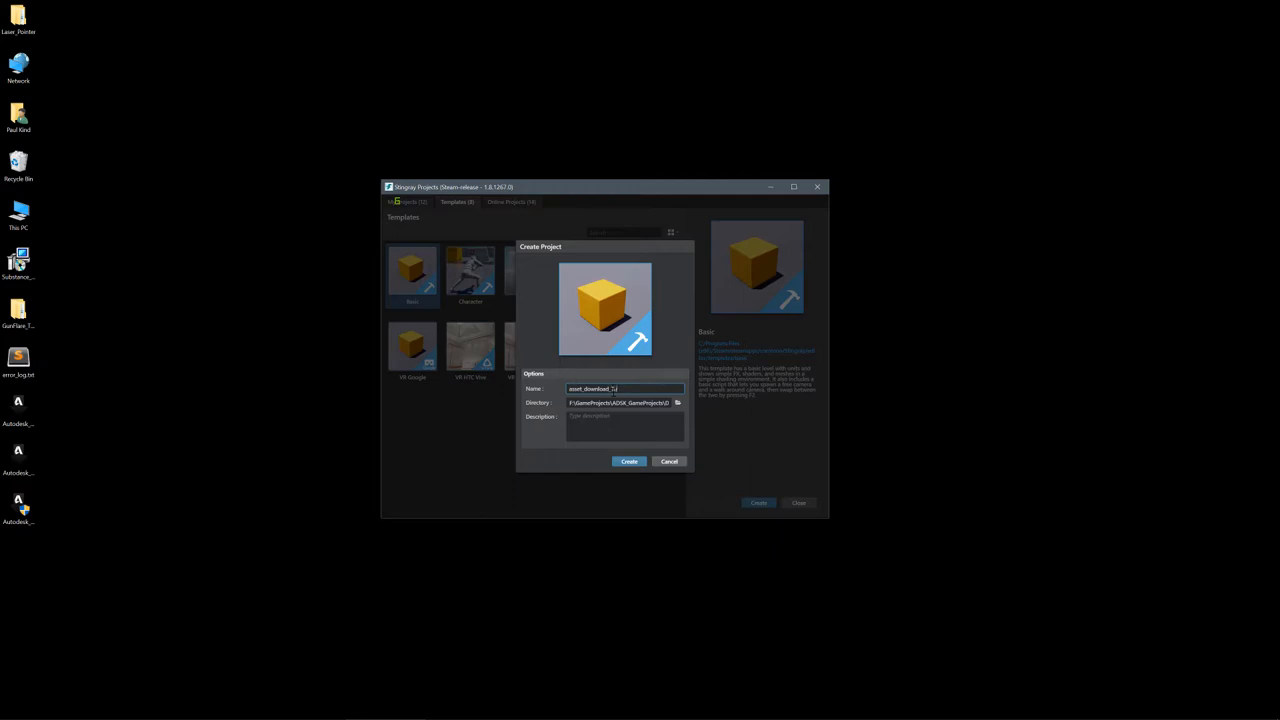
pyautogui.write('torial')
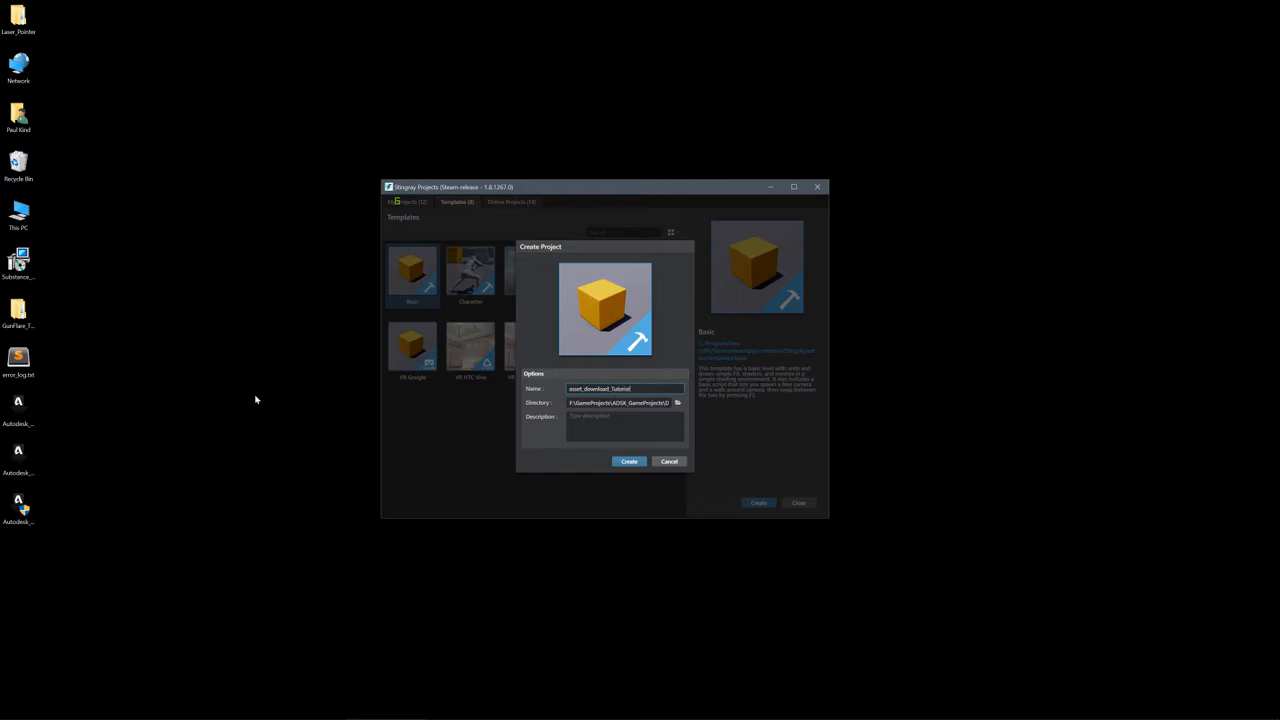
# Store the project in a new desktop folder and create it.
pyautogui.rightClick(256, 400)
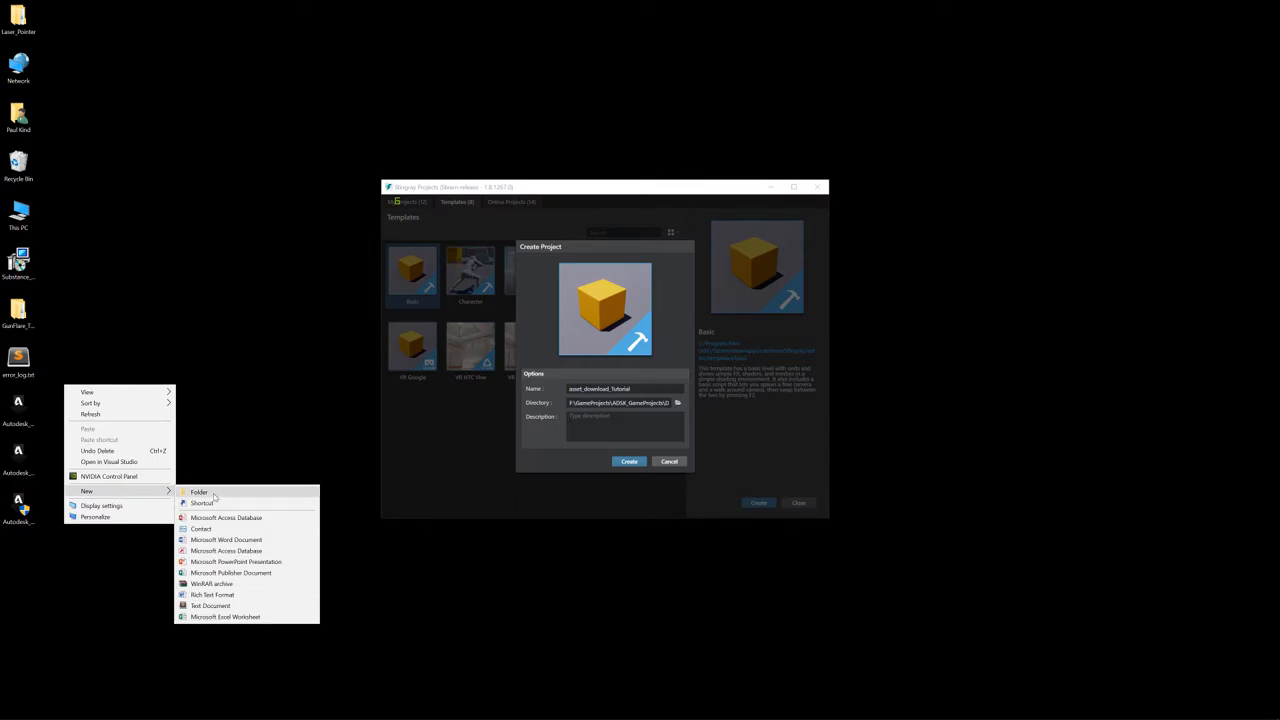
pyautogui.click(200, 492)
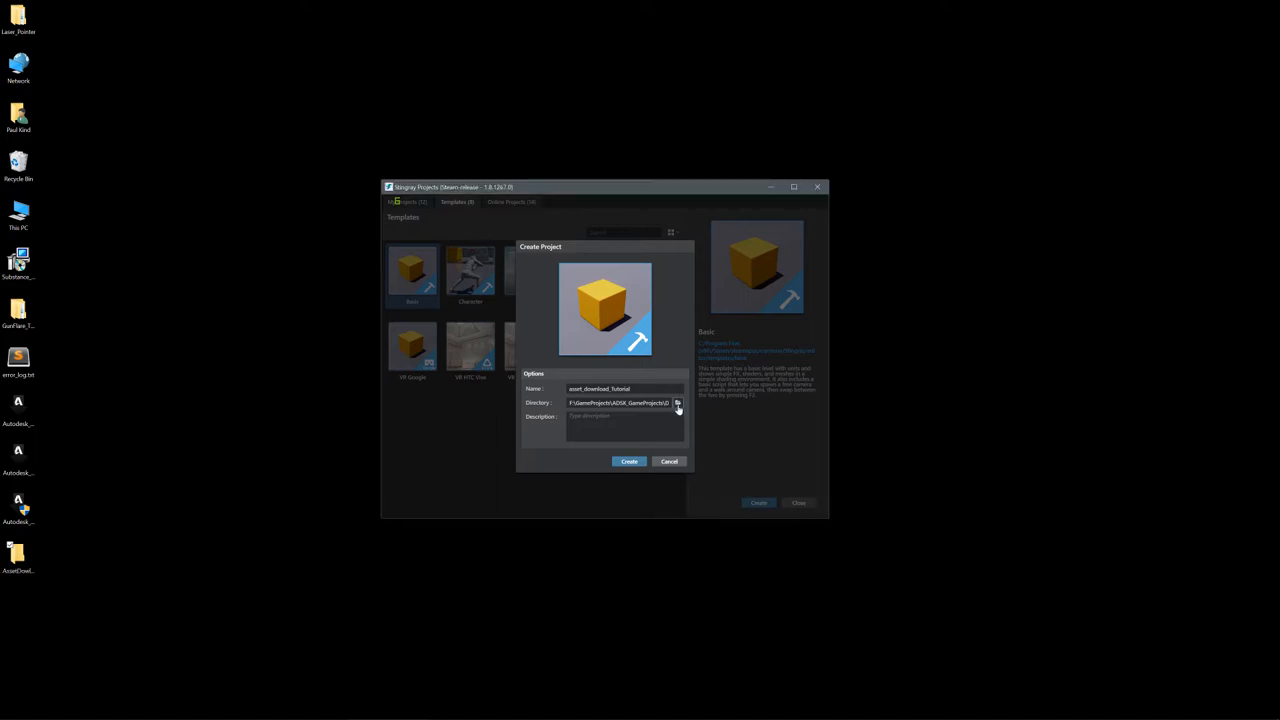
pyautogui.click(678, 402)
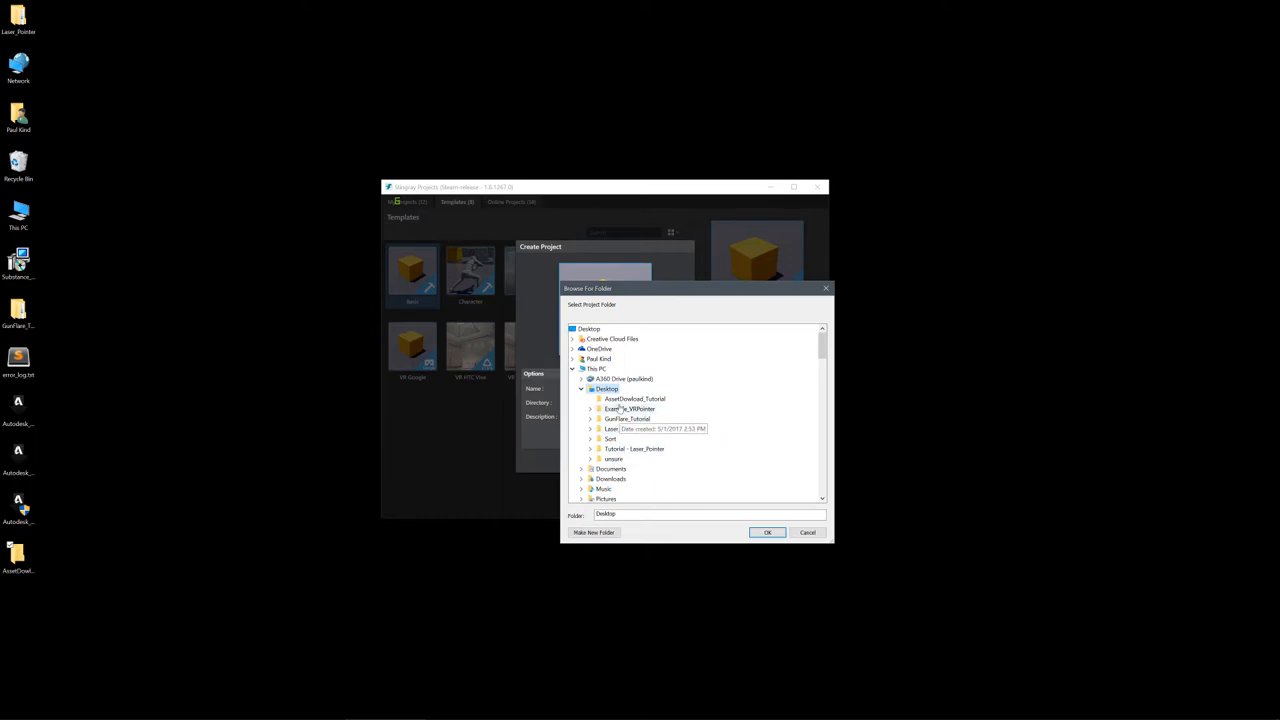
pyautogui.click(768, 532)
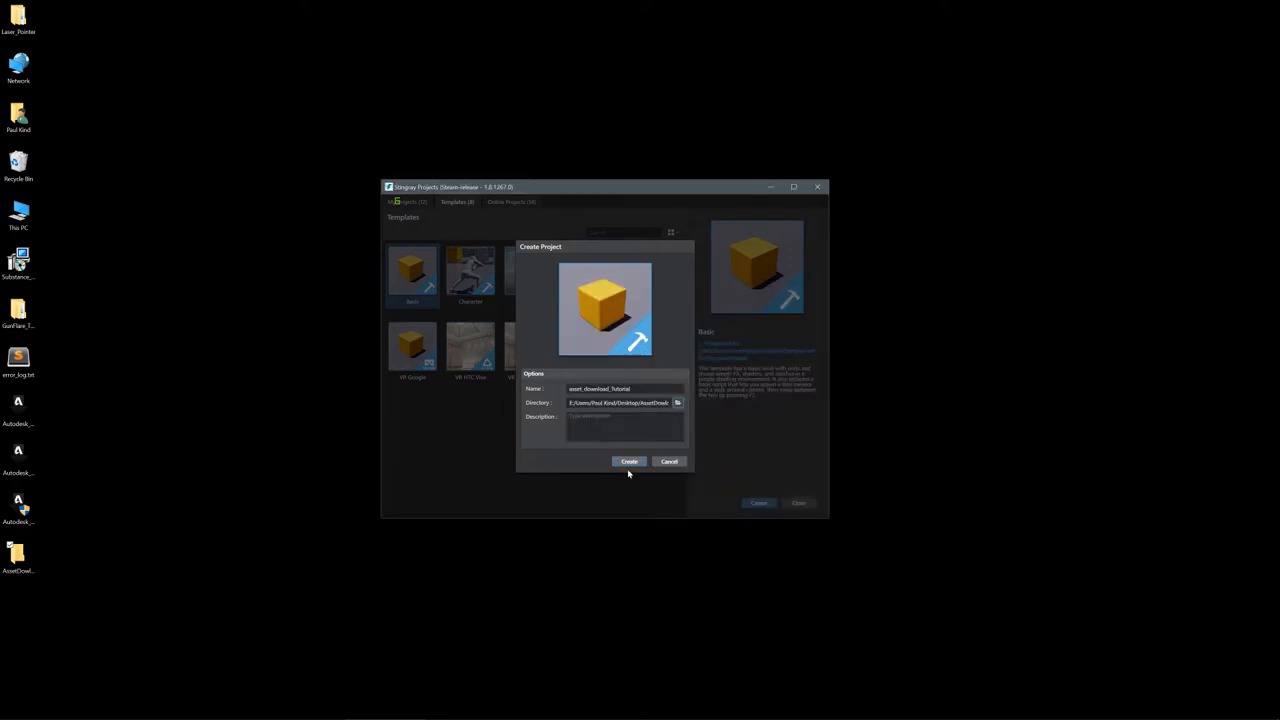
pyautogui.click(628, 460)
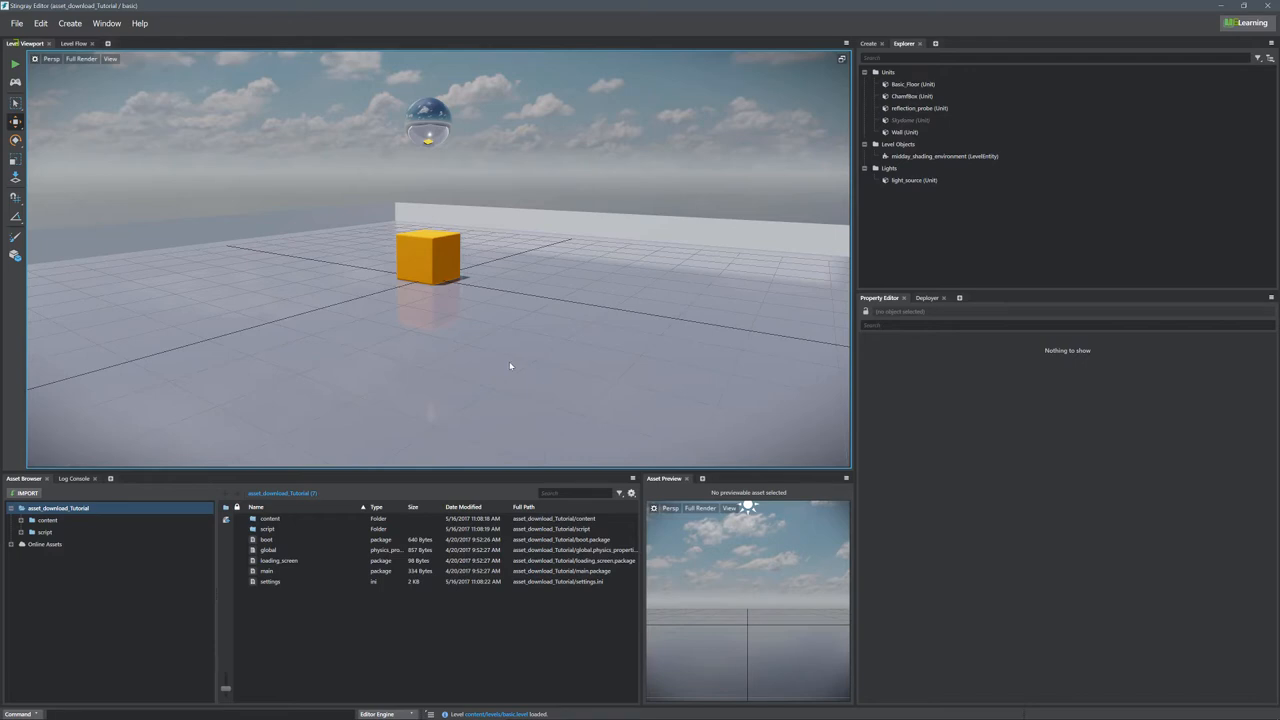
pyautogui.moveTo(28, 482)
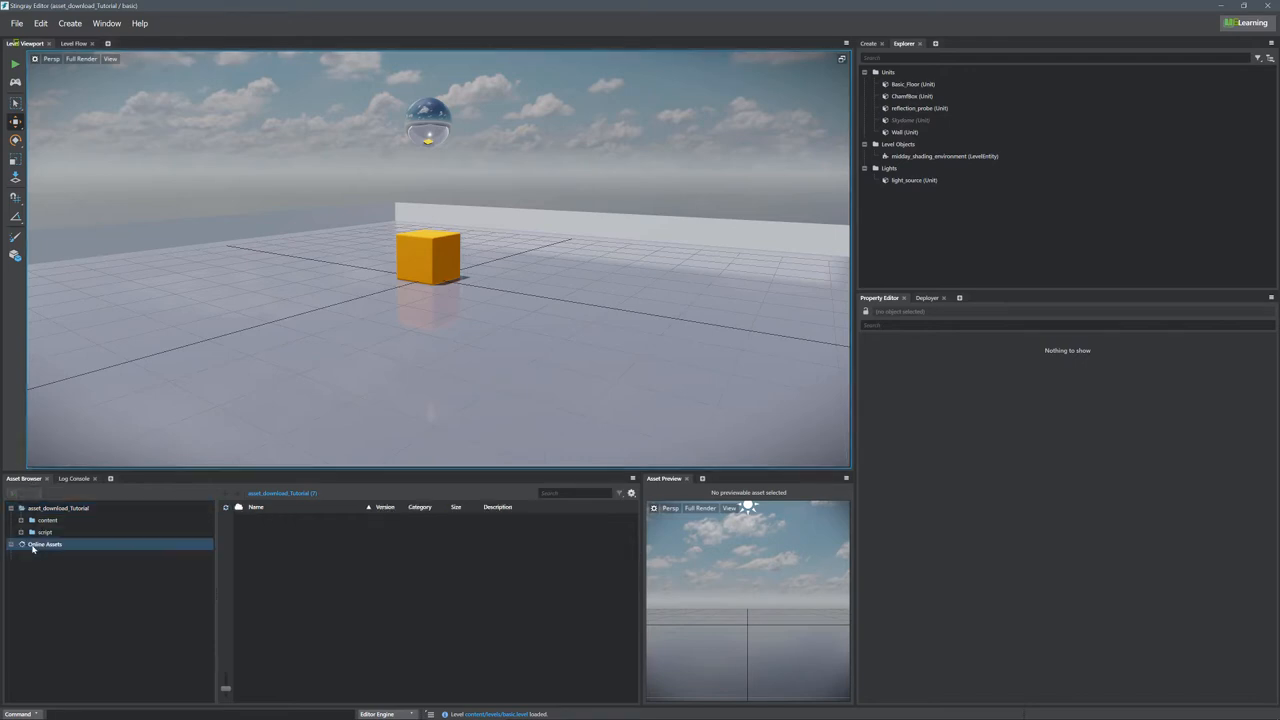
# Show the Online Assets environments and scroll to the Stuttgart environment.
pyautogui.click(46, 544)
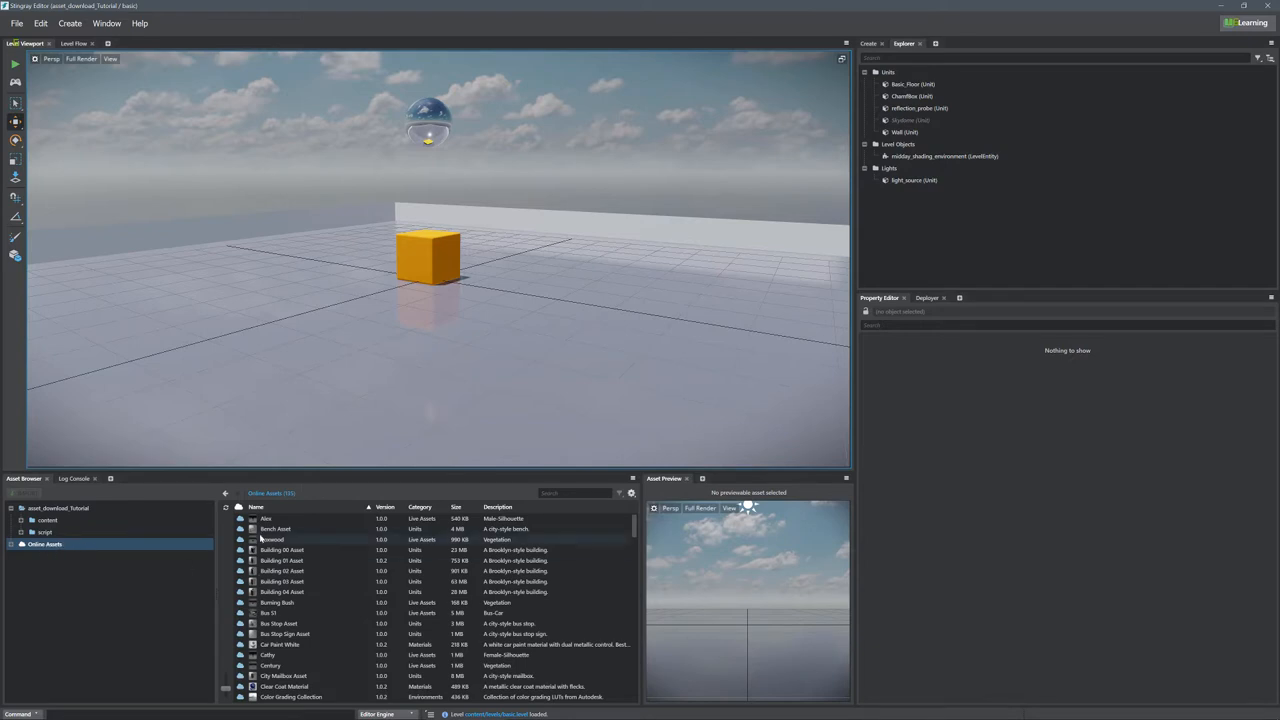
pyautogui.scroll(-3)
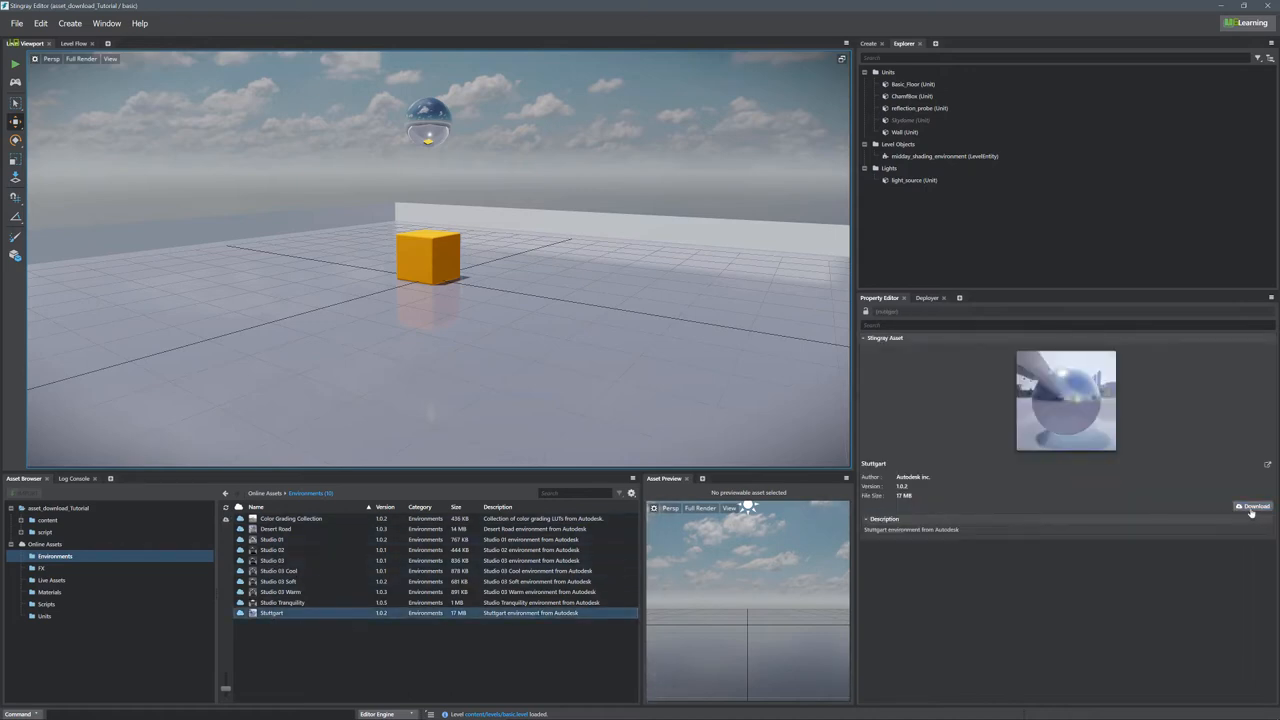
# Download Stuttgart and reveal it in the project's autodesk environments folder.
pyautogui.click(1252, 508)
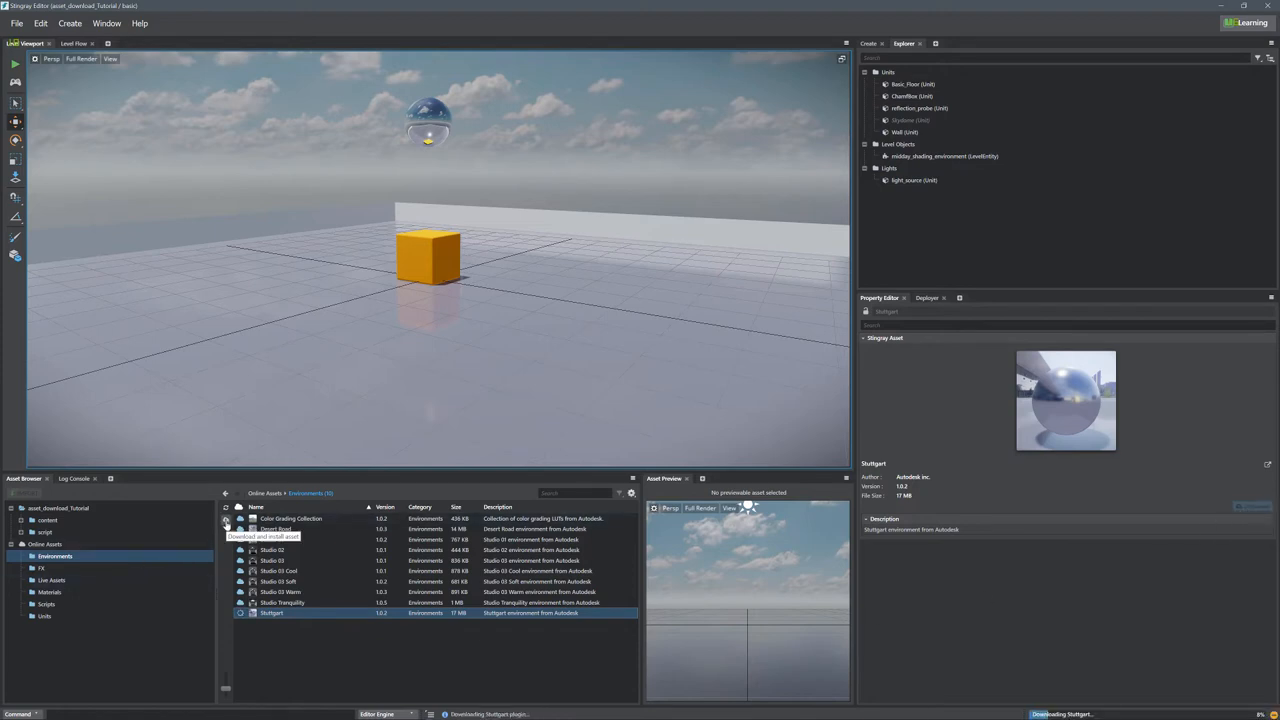
pyautogui.moveTo(548, 662)
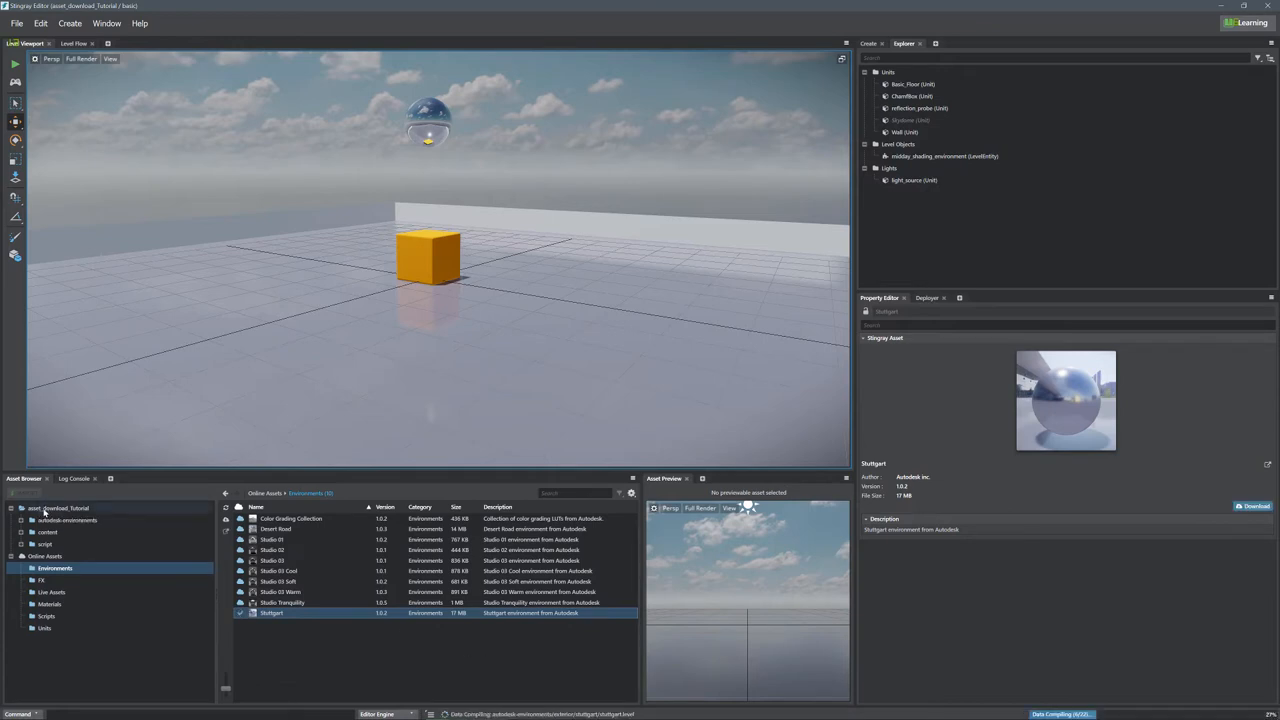
pyautogui.click(58, 508)
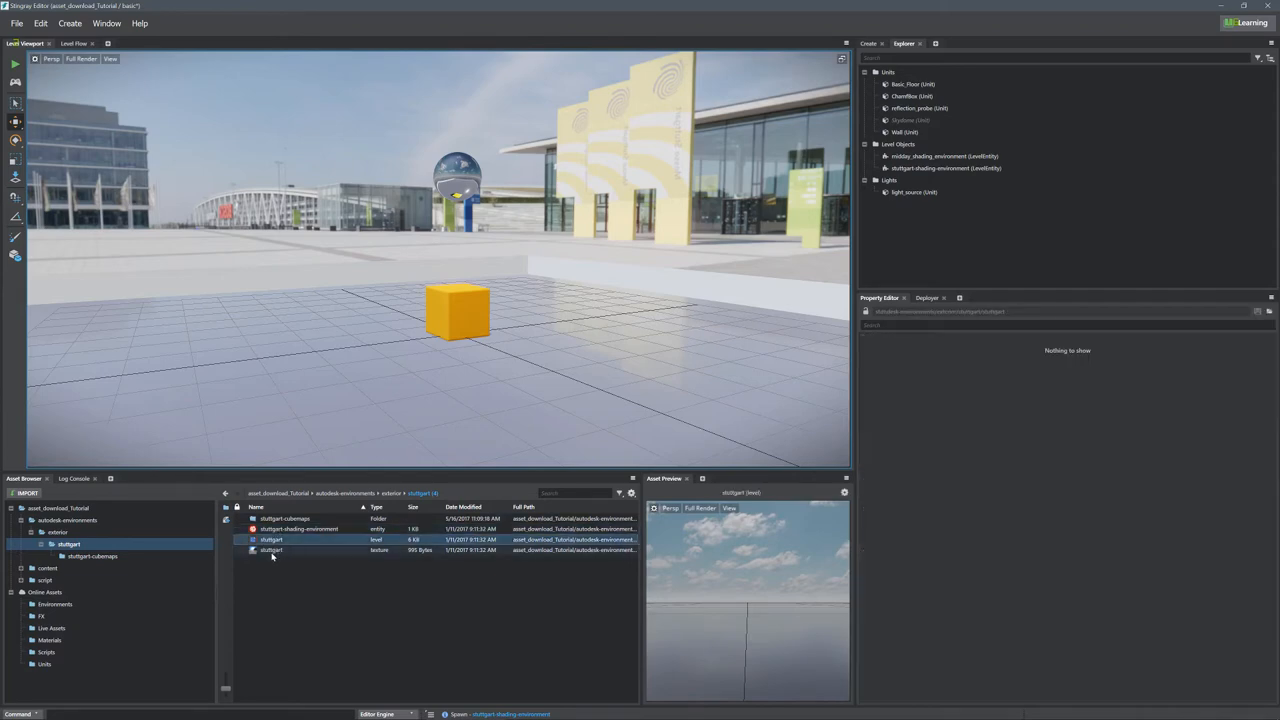
pyautogui.click(272, 550)
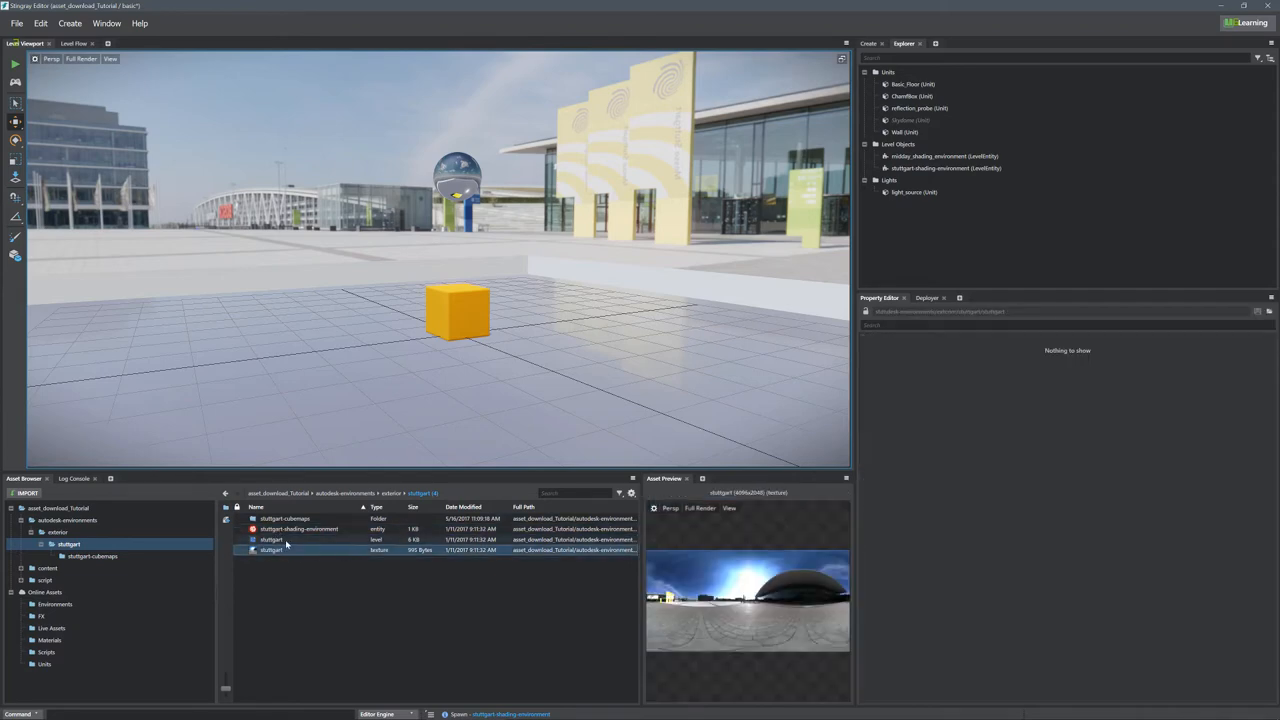
pyautogui.click(312, 550)
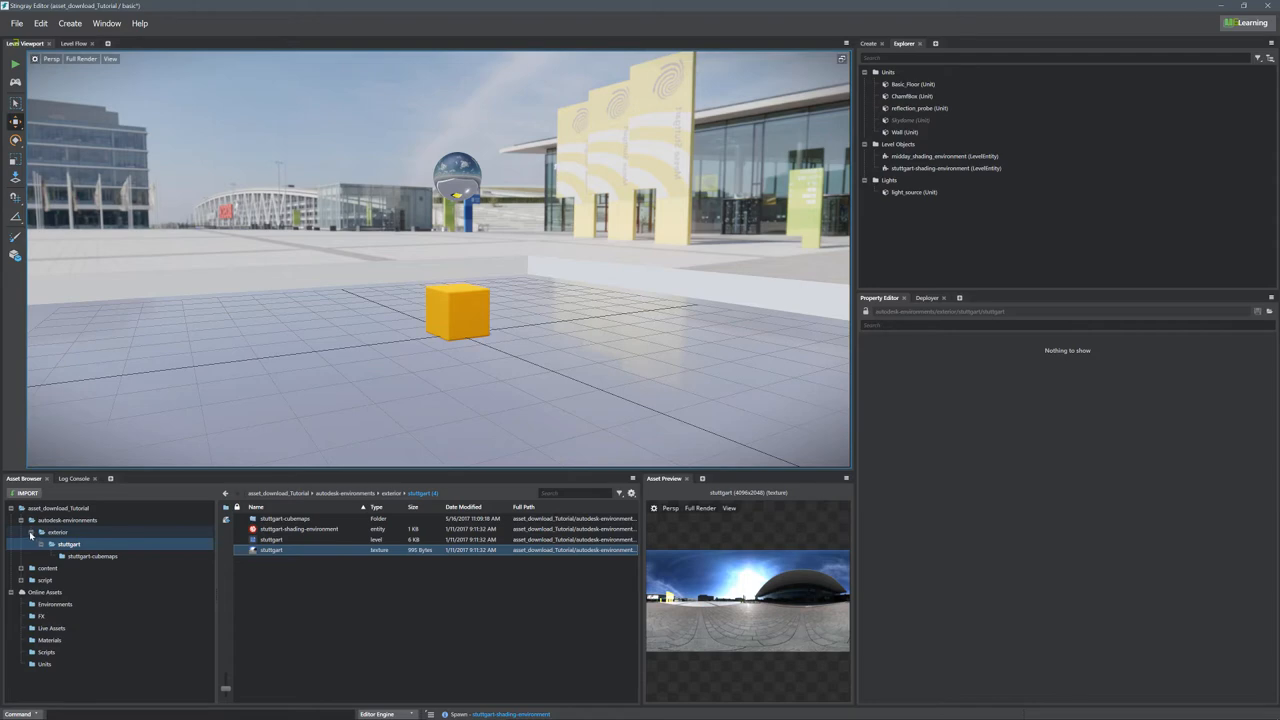
pyautogui.click(32, 532)
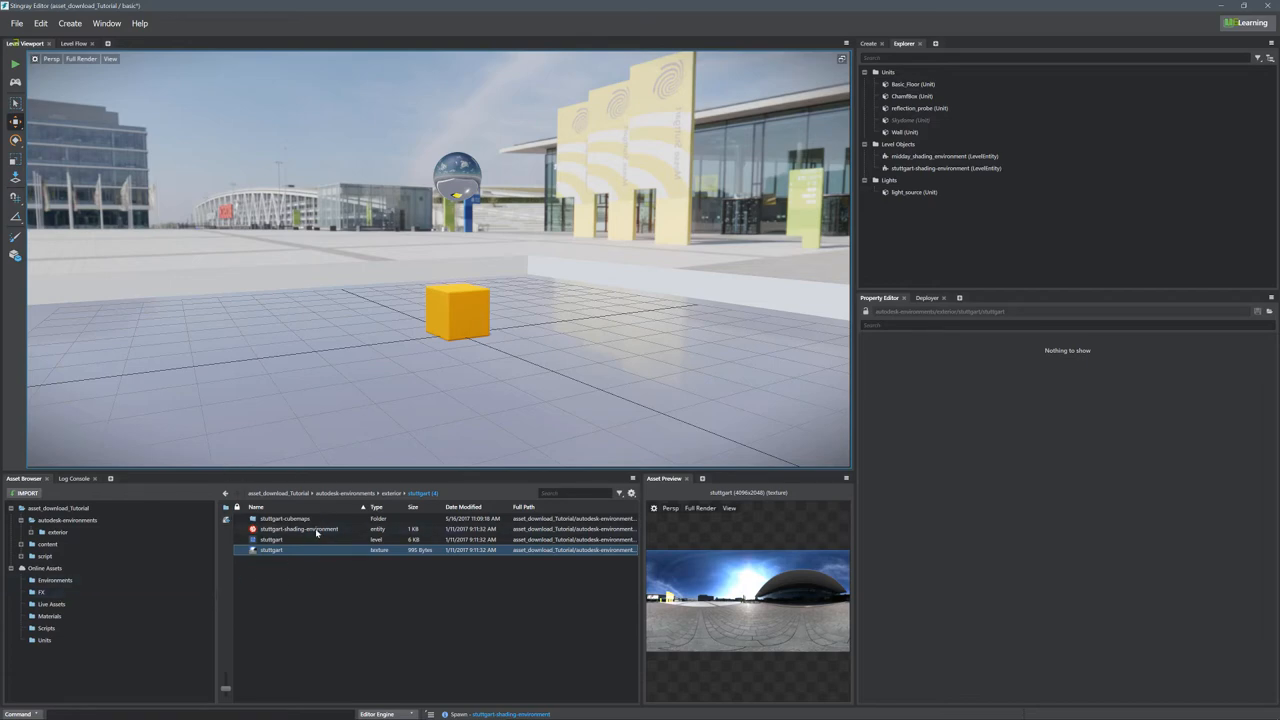
# Download the Color Grading Collection and show its grading textures.
pyautogui.click(56, 580)
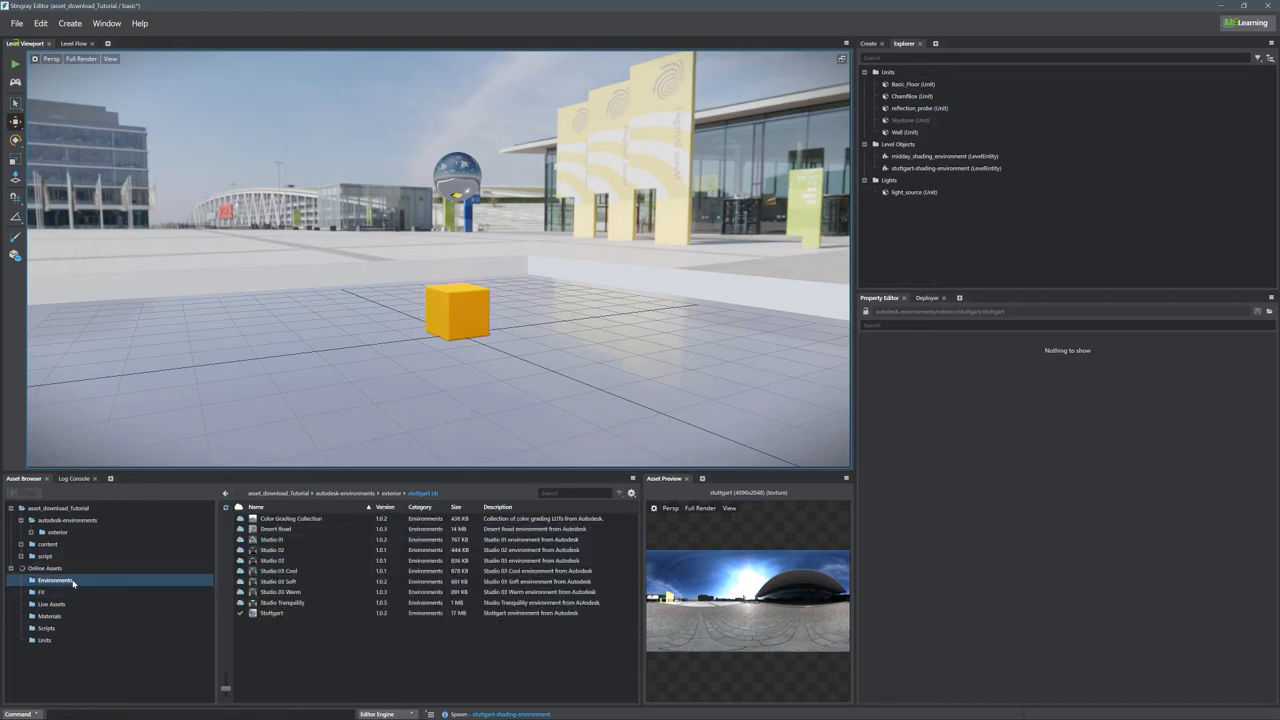
pyautogui.click(292, 518)
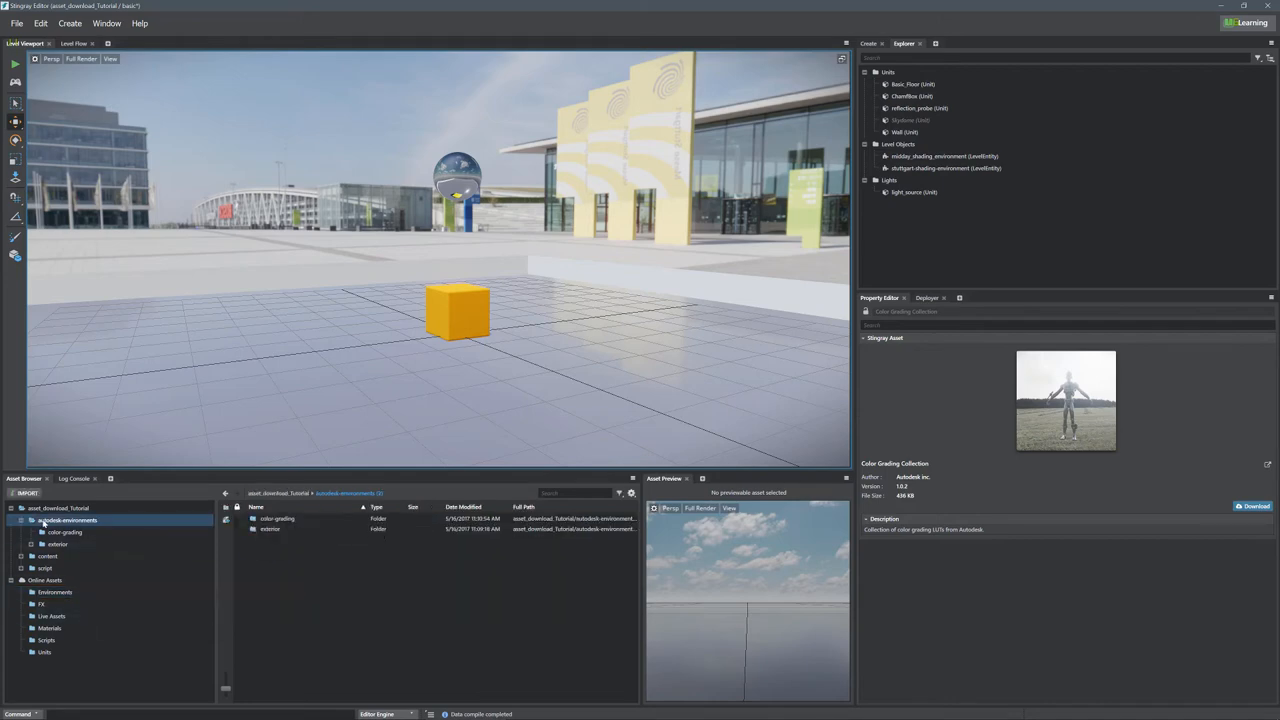
pyautogui.click(64, 532)
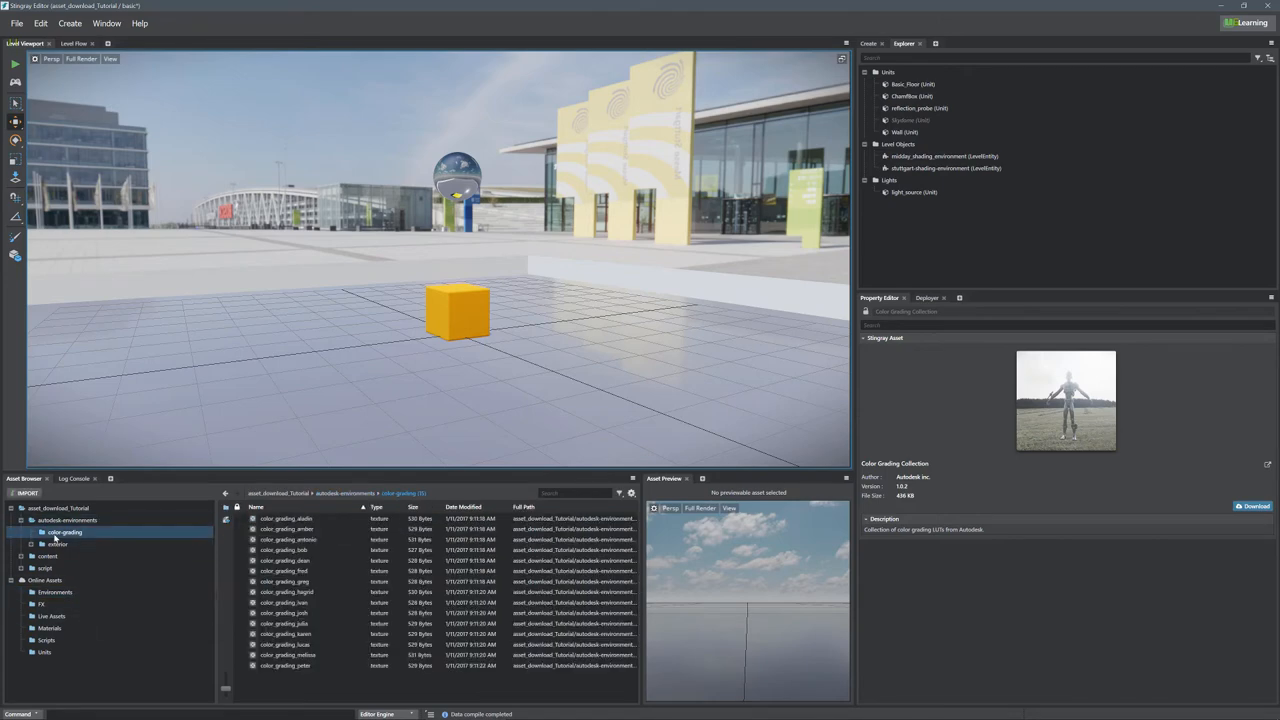
# Enable Color Grading on the stuttgart shading environment with a chosen grading texture.
pyautogui.click(944, 168)
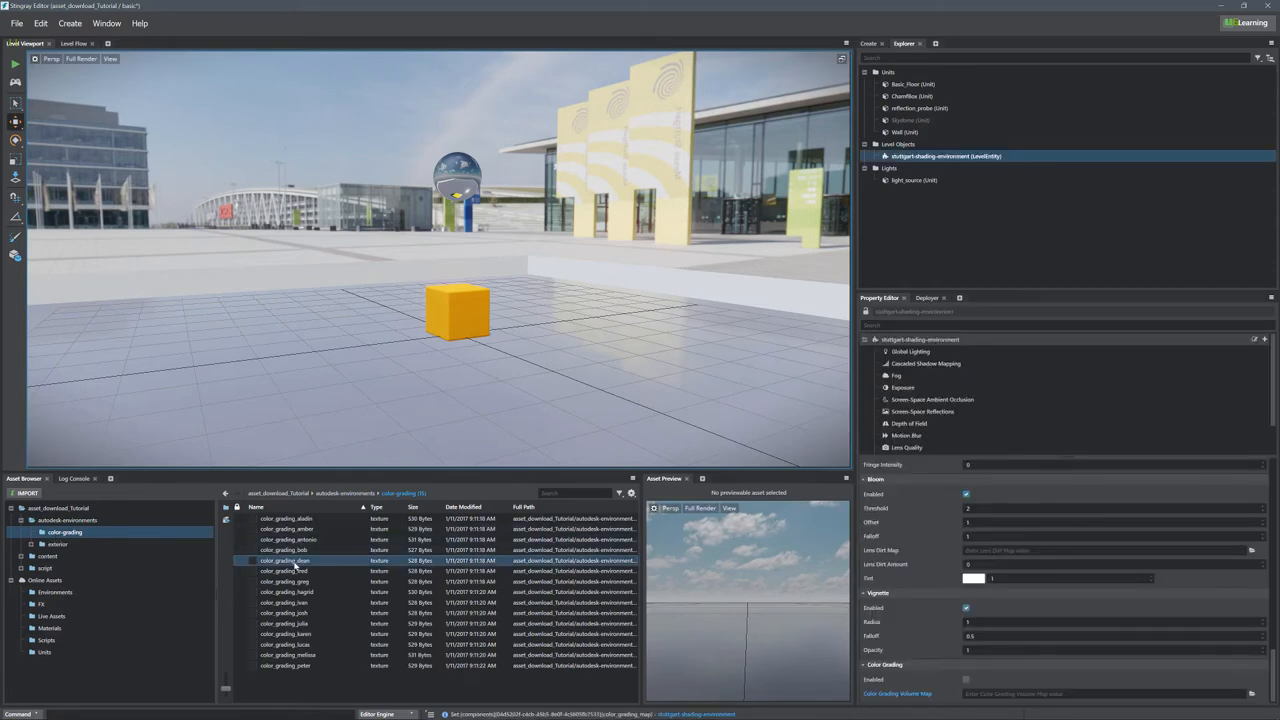
pyautogui.click(288, 540)
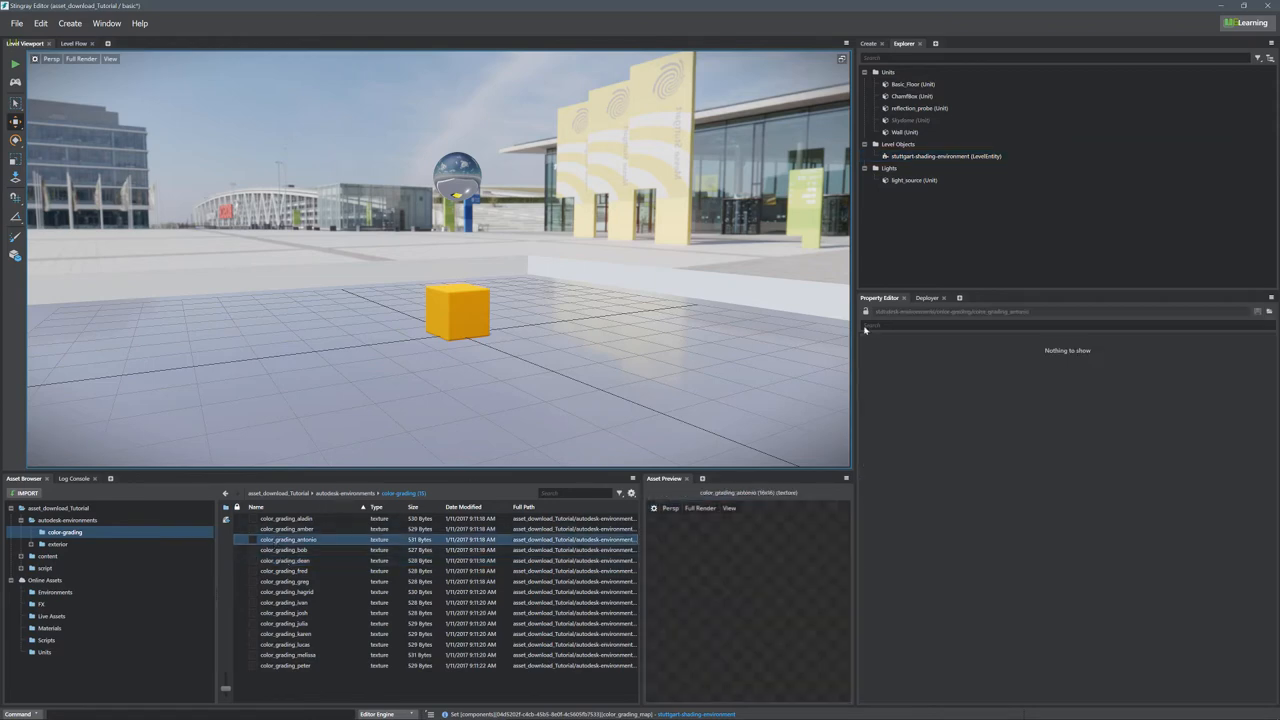
pyautogui.click(944, 156)
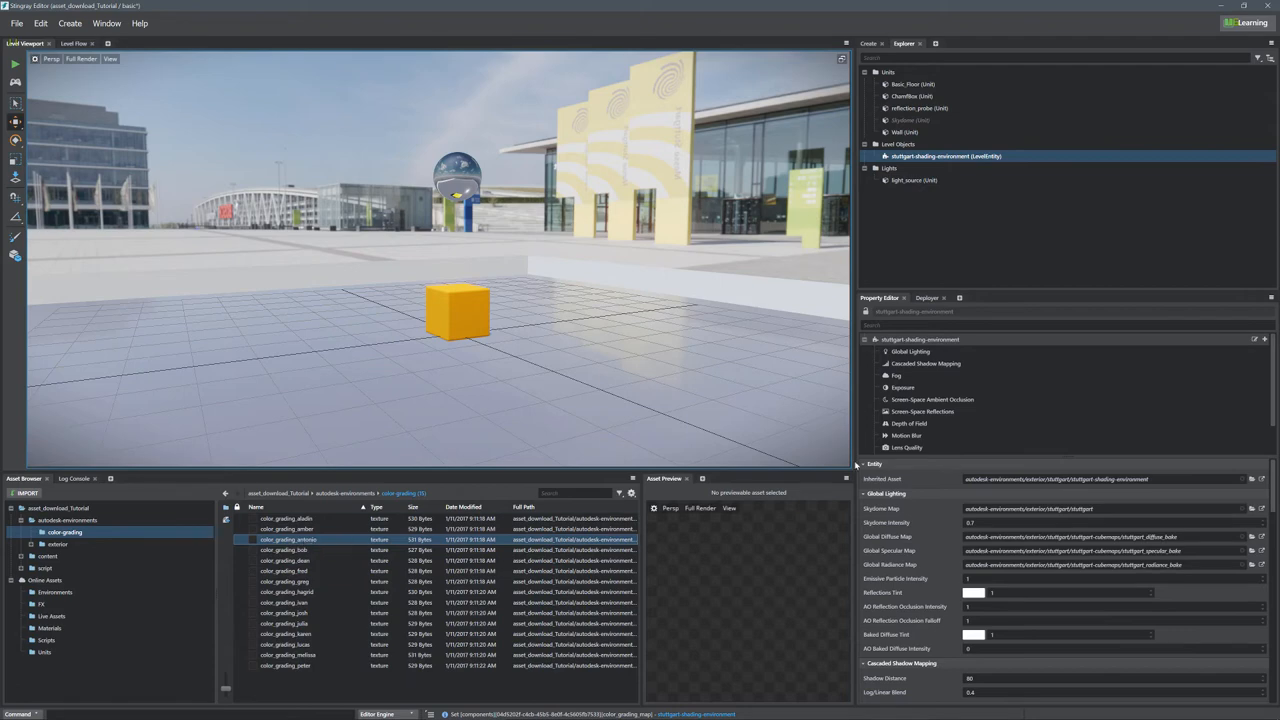
pyautogui.click(908, 448)
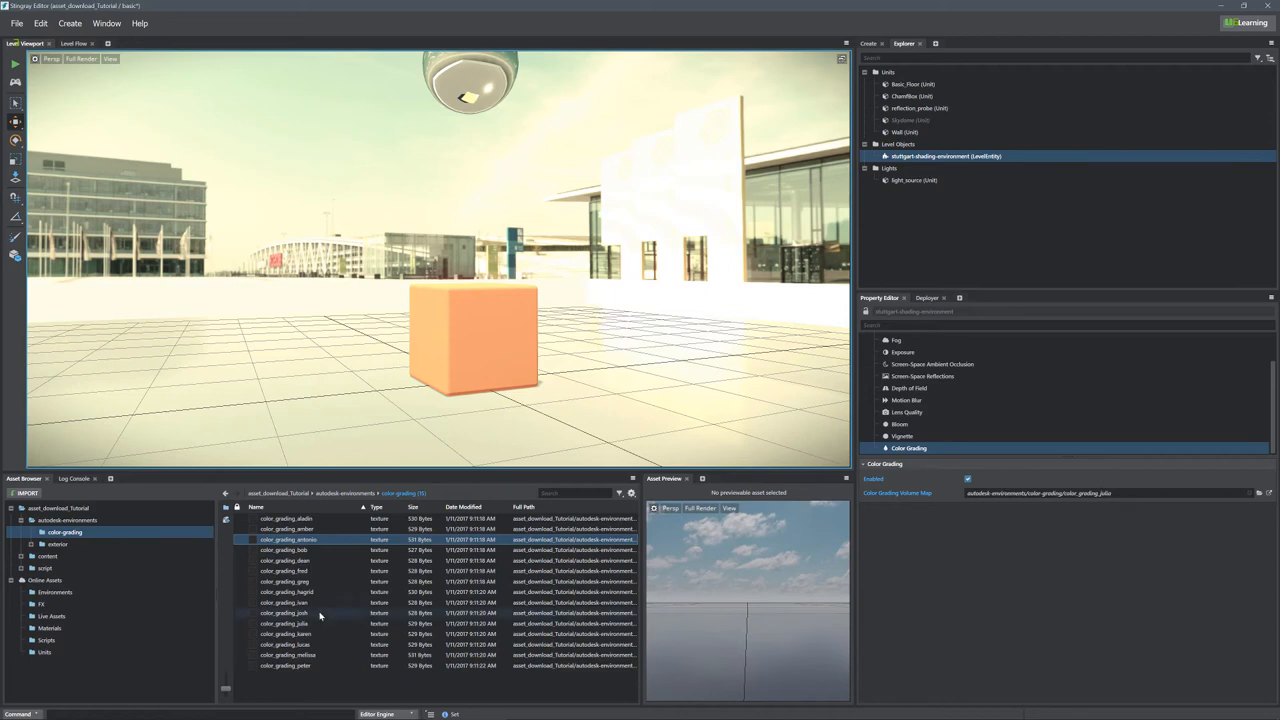
# Download the Flame Candle effect from the online FX assets.
pyautogui.click(42, 604)
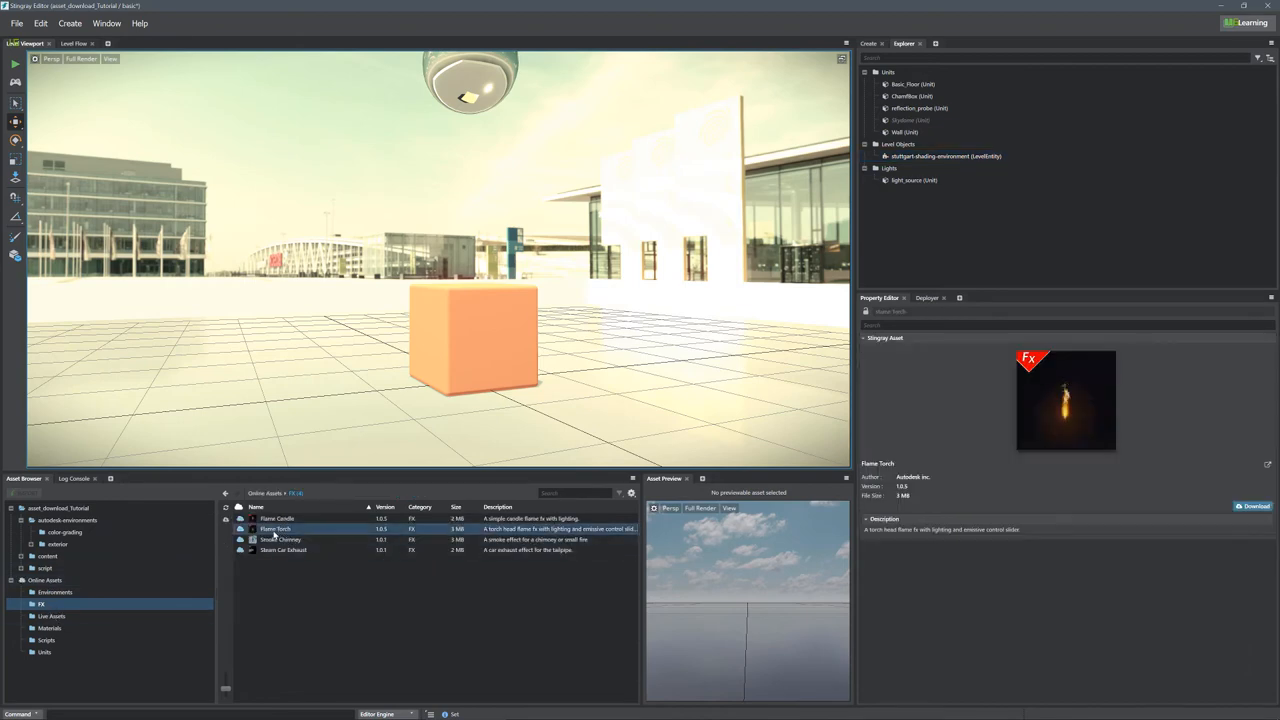
pyautogui.click(278, 518)
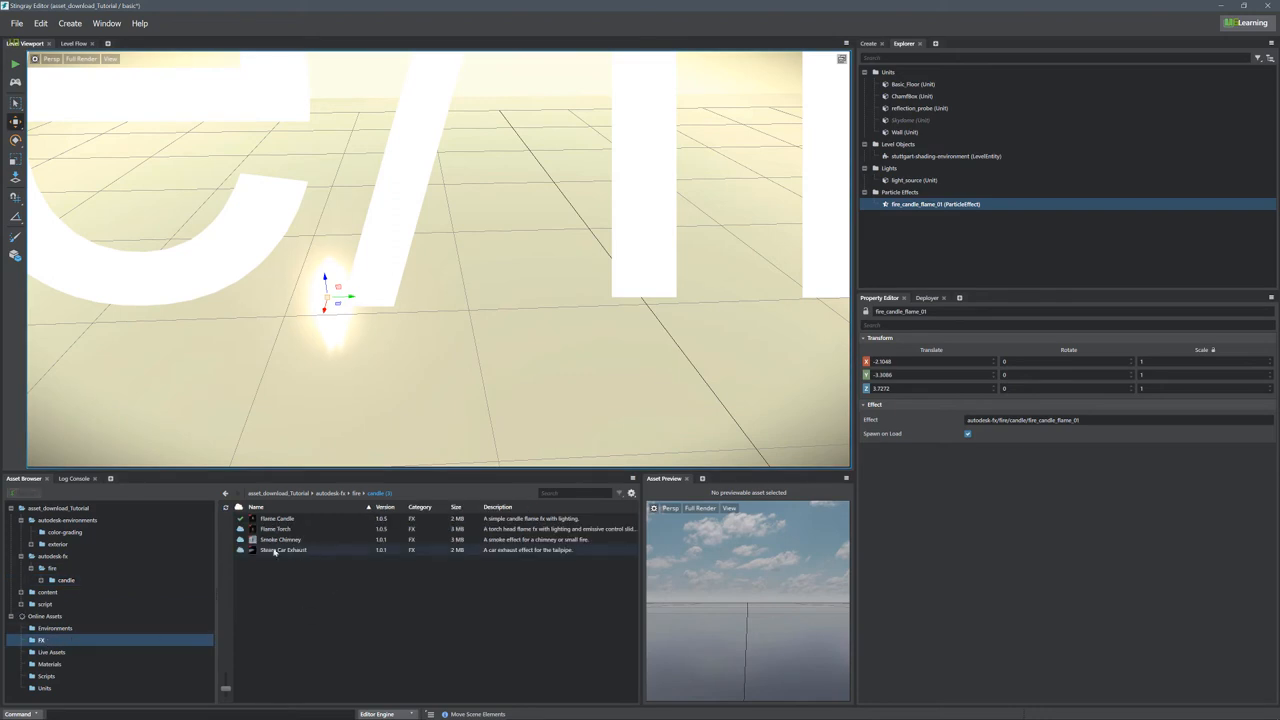
# Download Smoke Chimney and place environment_smoke_chimney_01 beside the cube.
pyautogui.click(280, 540)
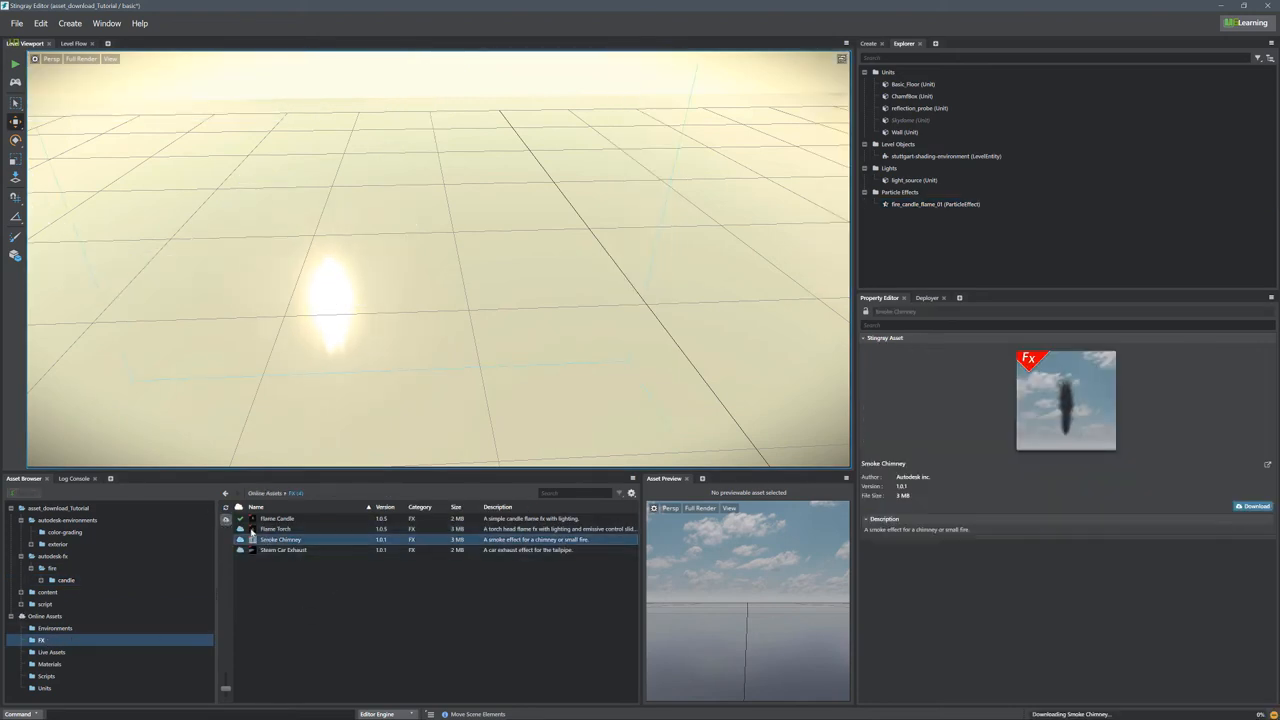
pyautogui.click(1254, 506)
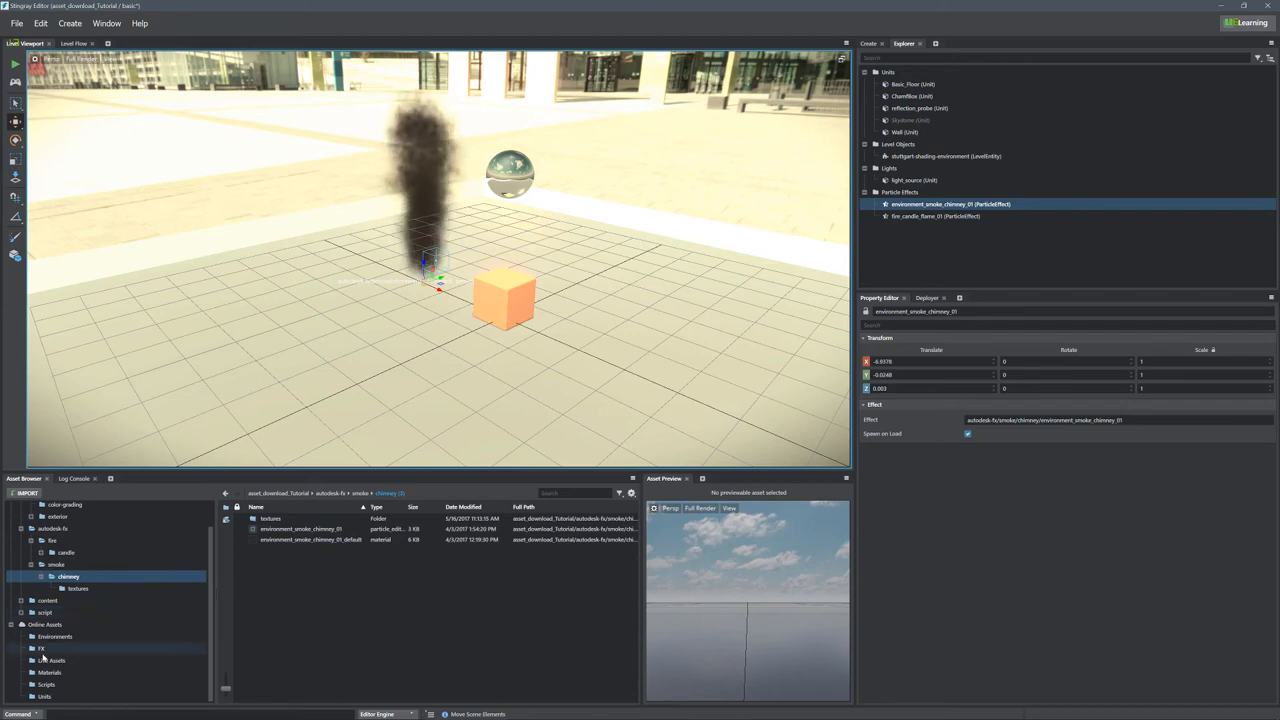
pyautogui.click(52, 660)
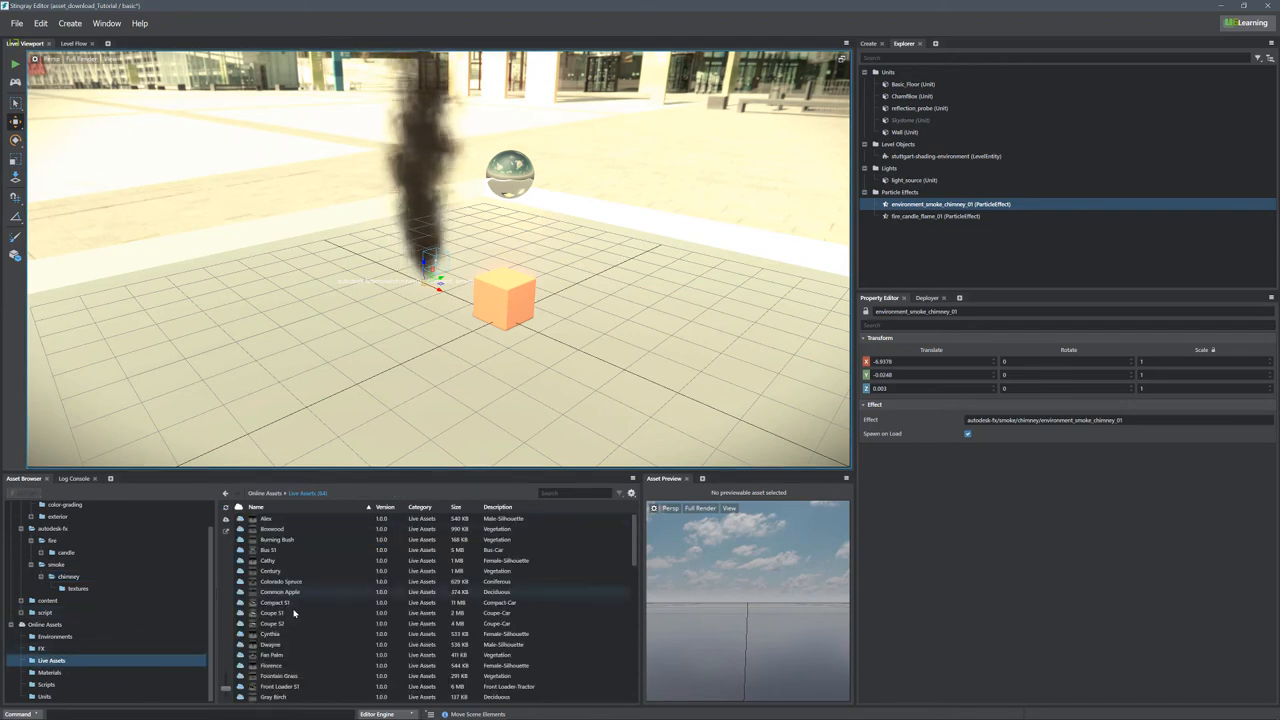
# Scroll the Live Assets to the trucks and download Truck 01.
pyautogui.scroll(-3)
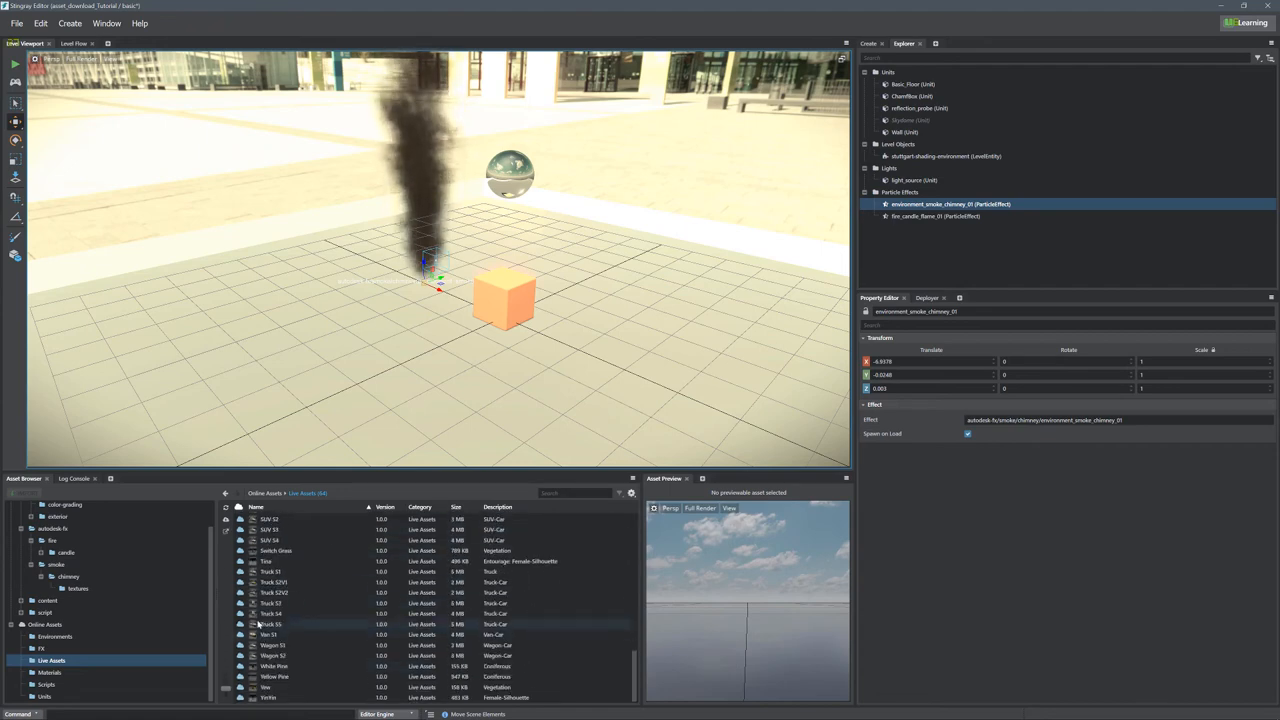
pyautogui.click(272, 604)
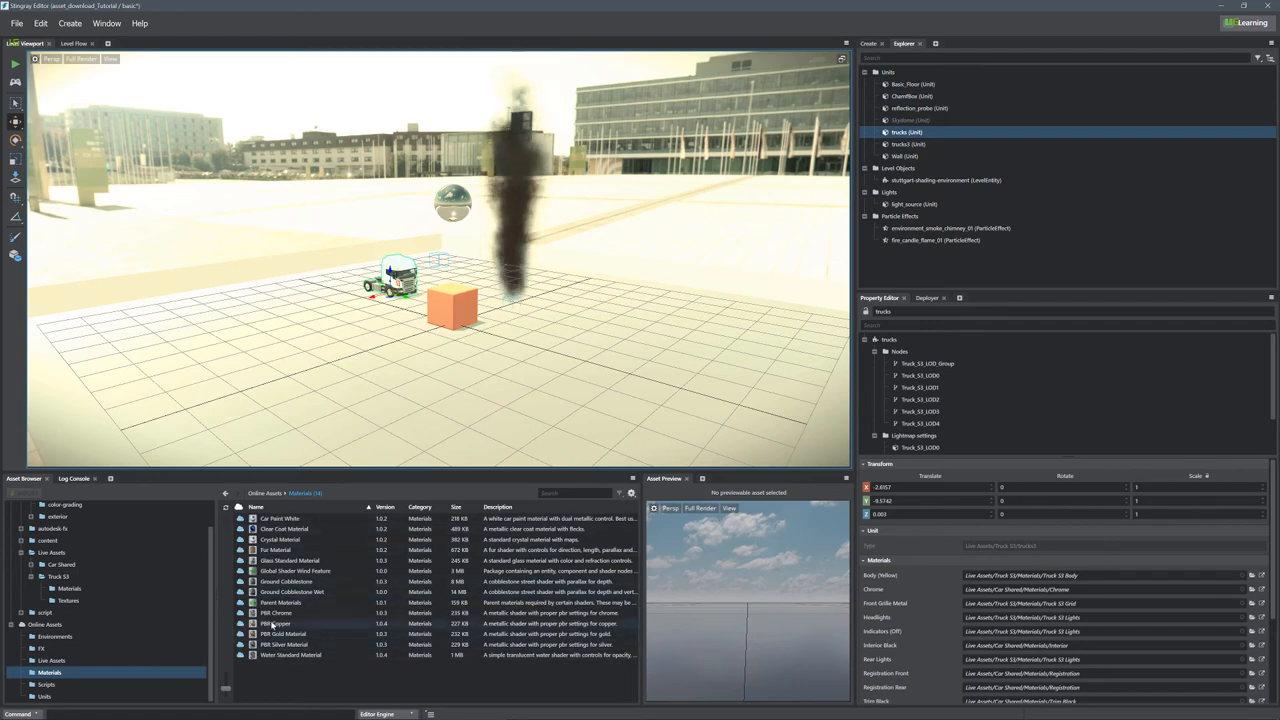
# Download Ground Cobblestone, adjust its Parallax Scale and save the material.
pyautogui.click(288, 580)
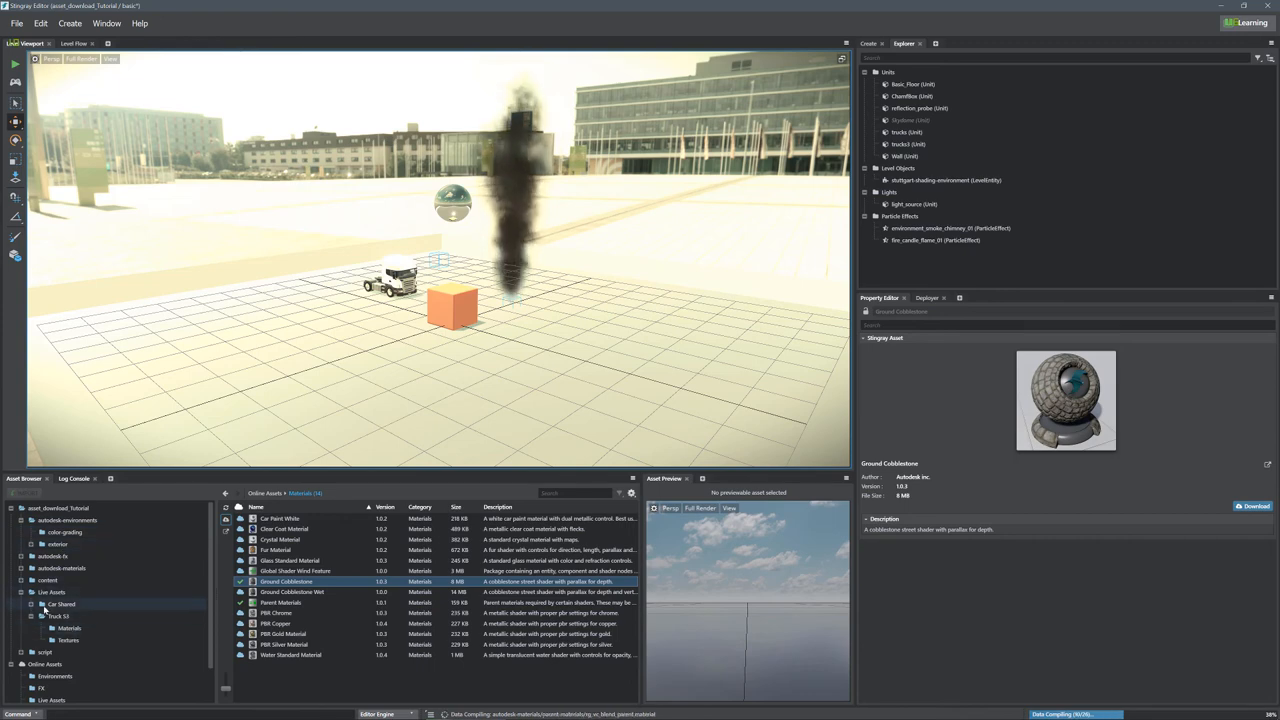
pyautogui.click(60, 568)
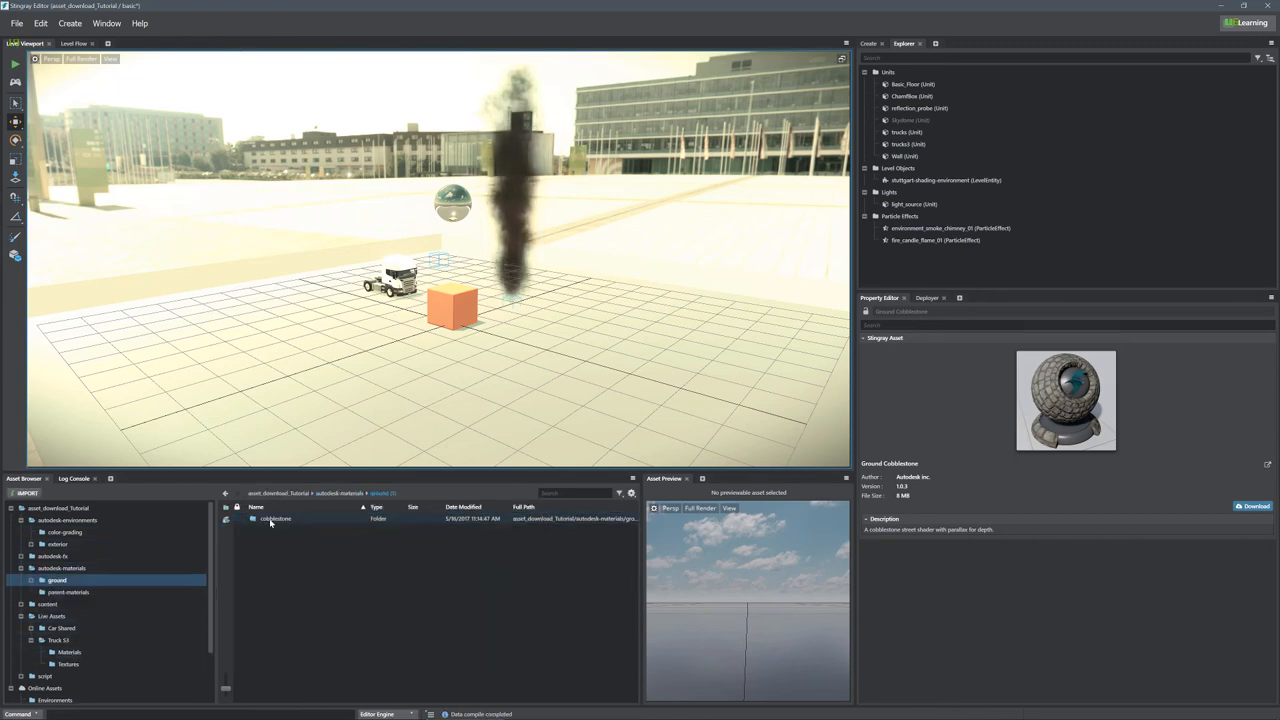
pyautogui.doubleClick(276, 518)
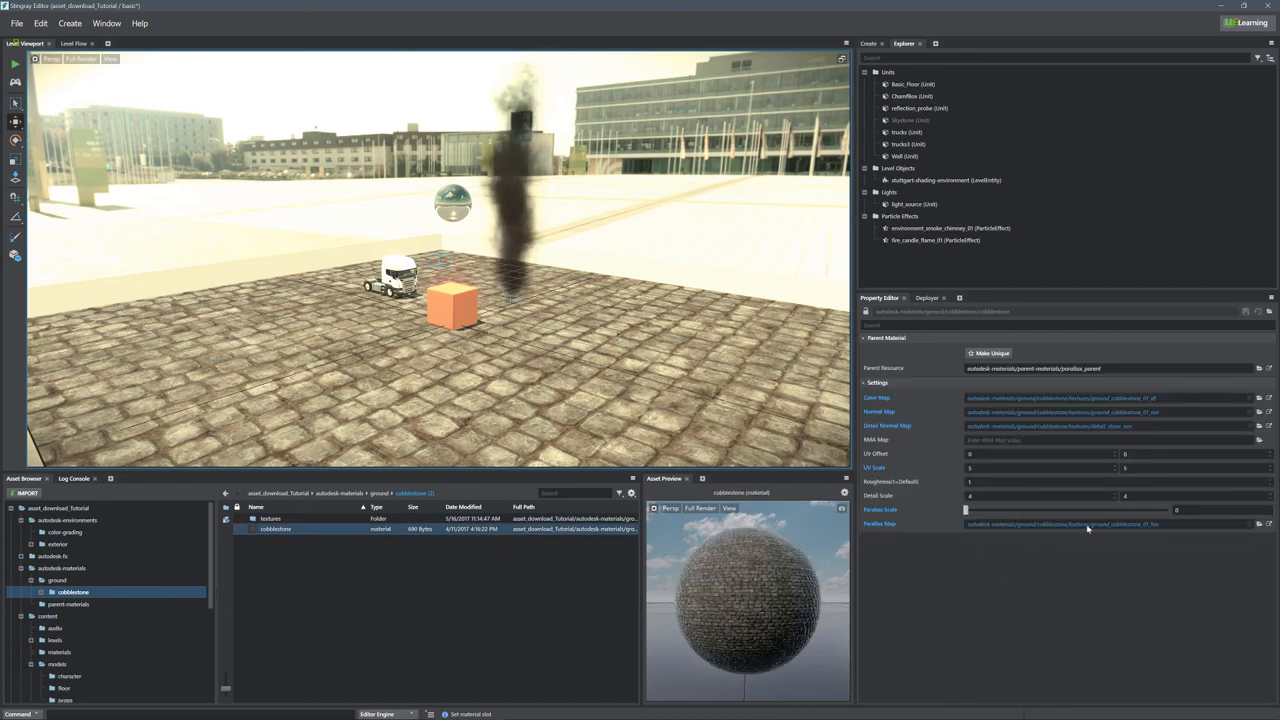
pyautogui.moveTo(964, 510); pyautogui.dragTo(996, 510)
pyautogui.write('20')
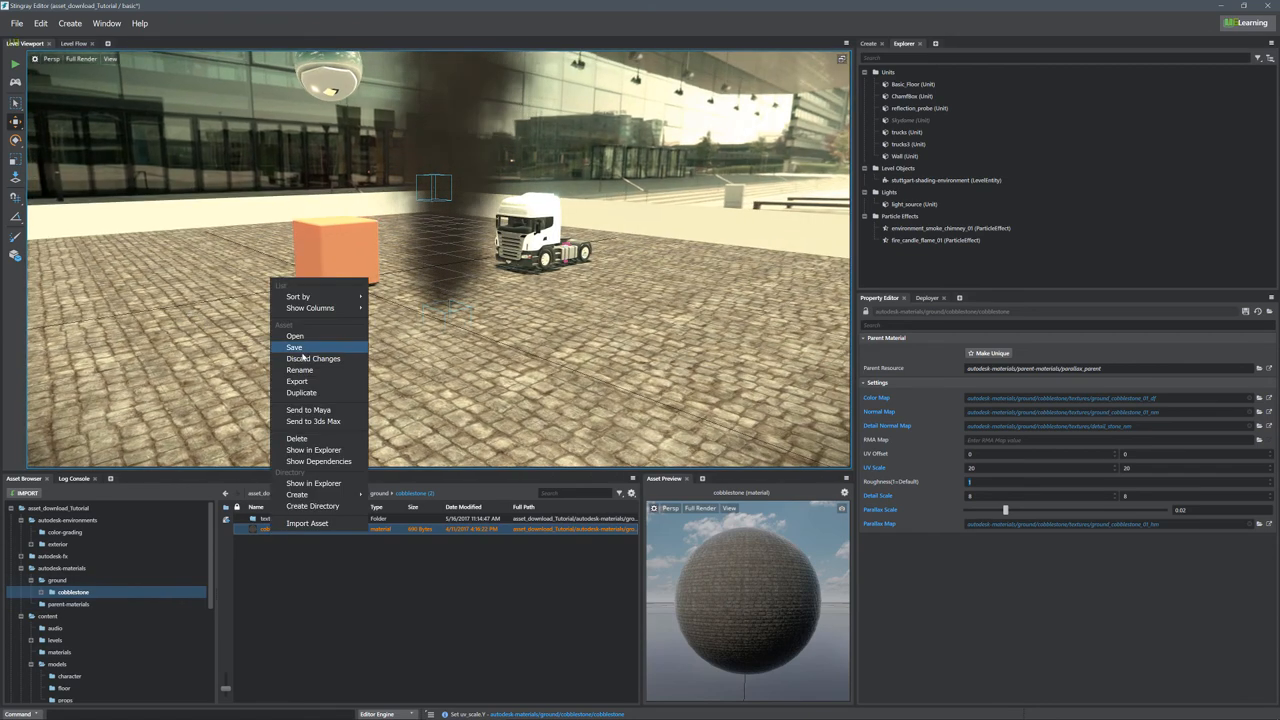
pyautogui.click(294, 348)
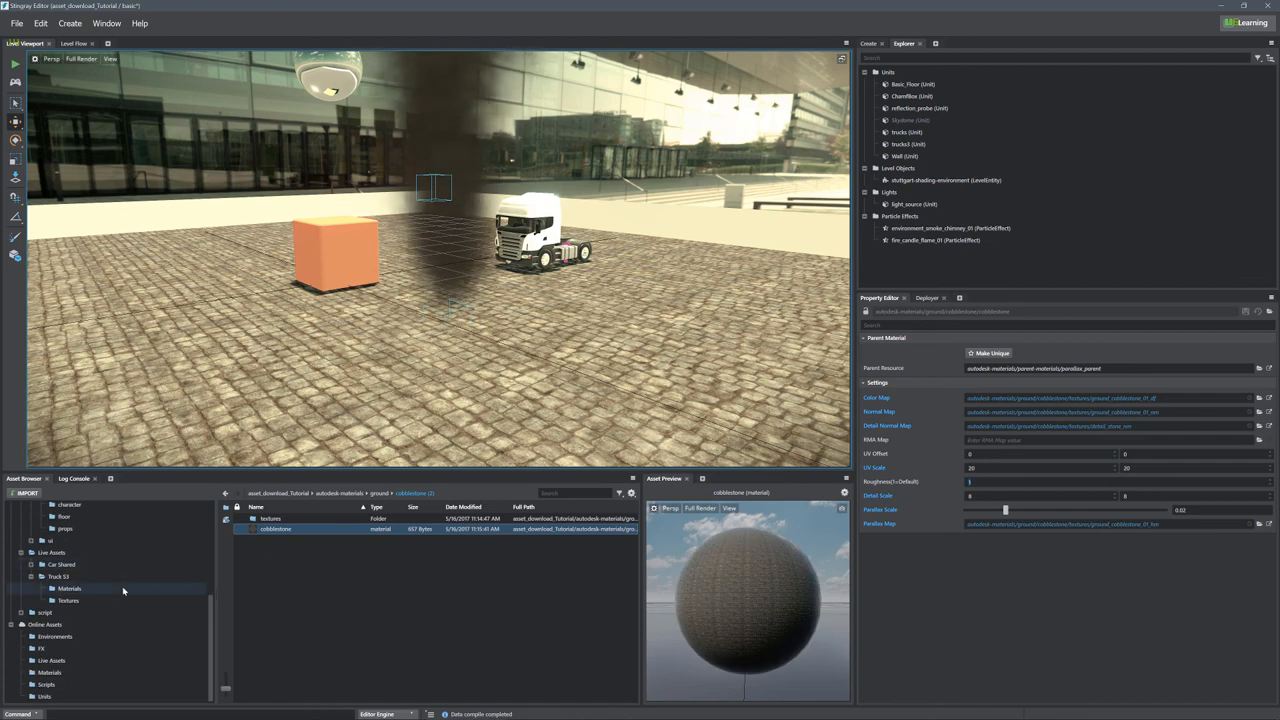